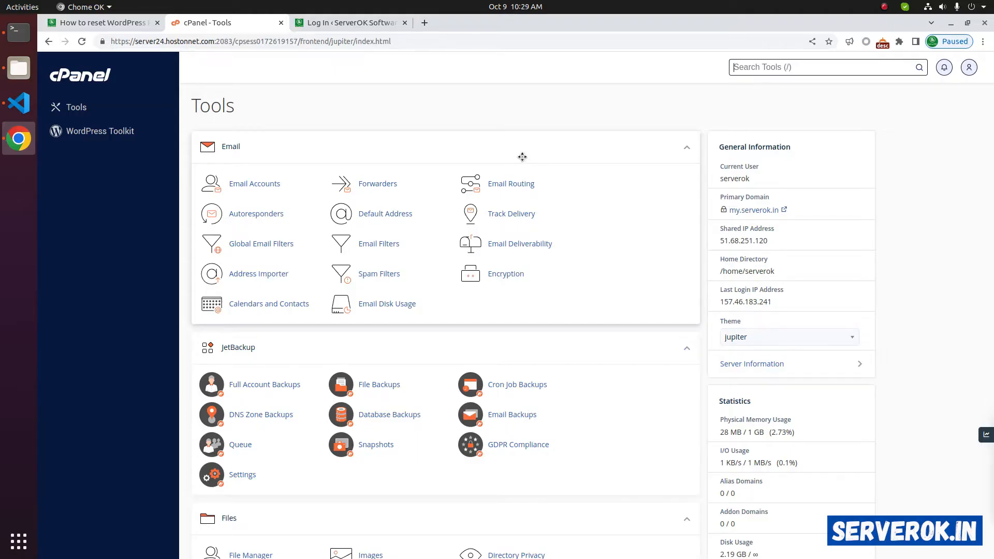
pyautogui.moveTo(519, 156)
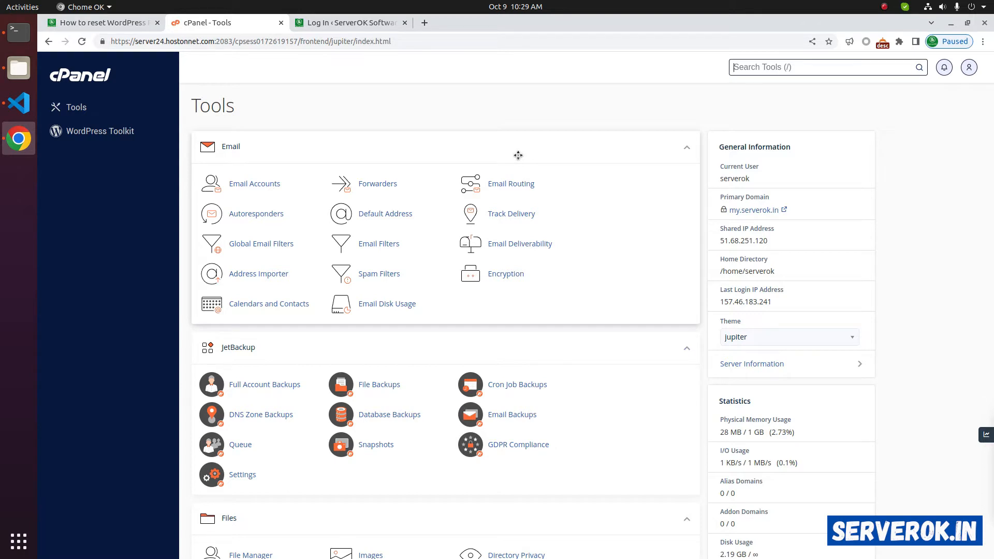
pyautogui.moveTo(757, 59)
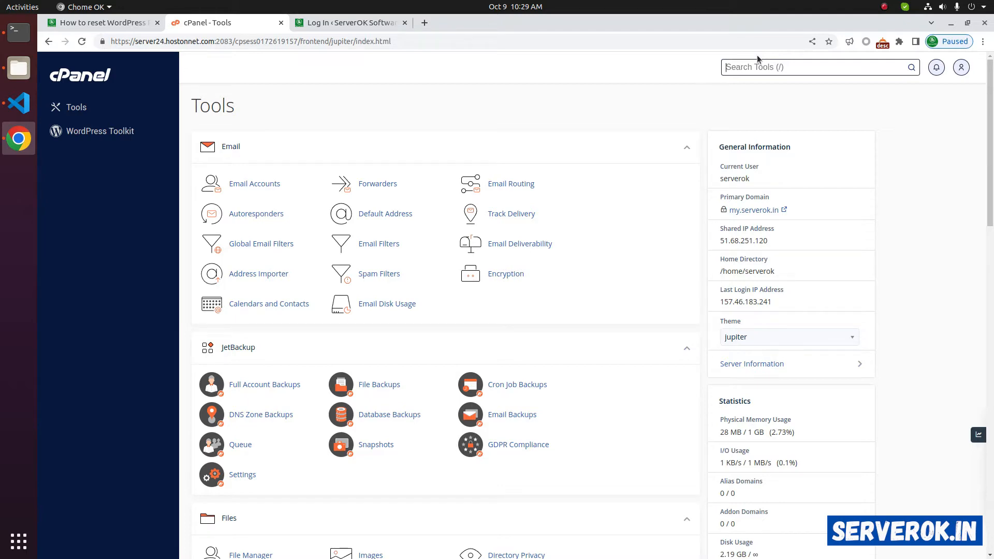
# - Filter the cPanel tools list with 'ter' to find Terminal
pyautogui.write('ter')
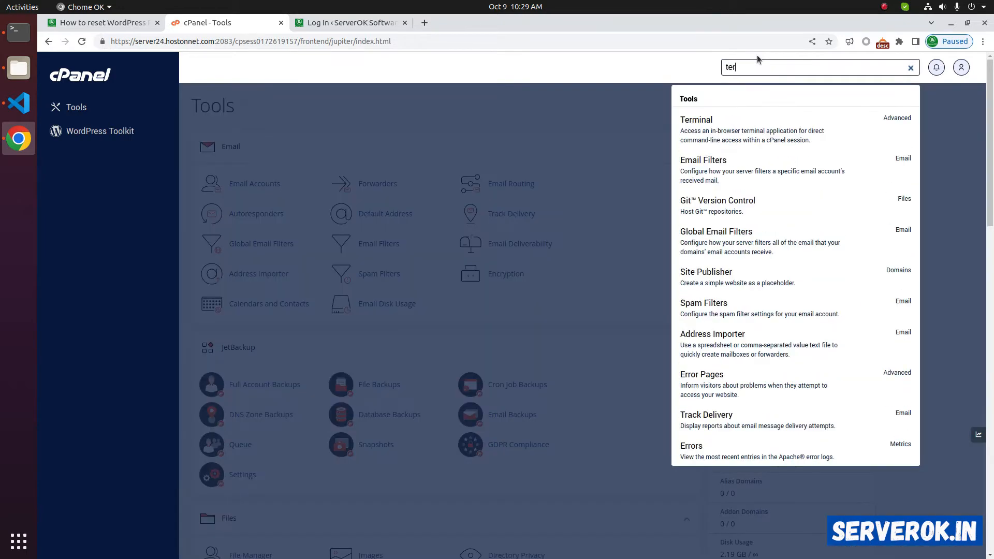
# - Open cPanel's Terminal and change into the public_html folder
pyautogui.click(696, 120)
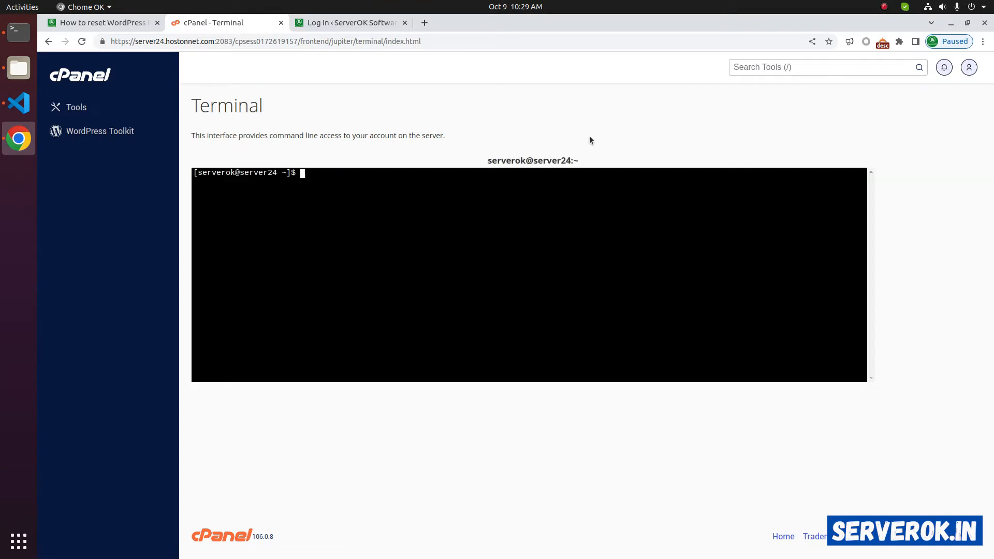
pyautogui.moveTo(468, 210)
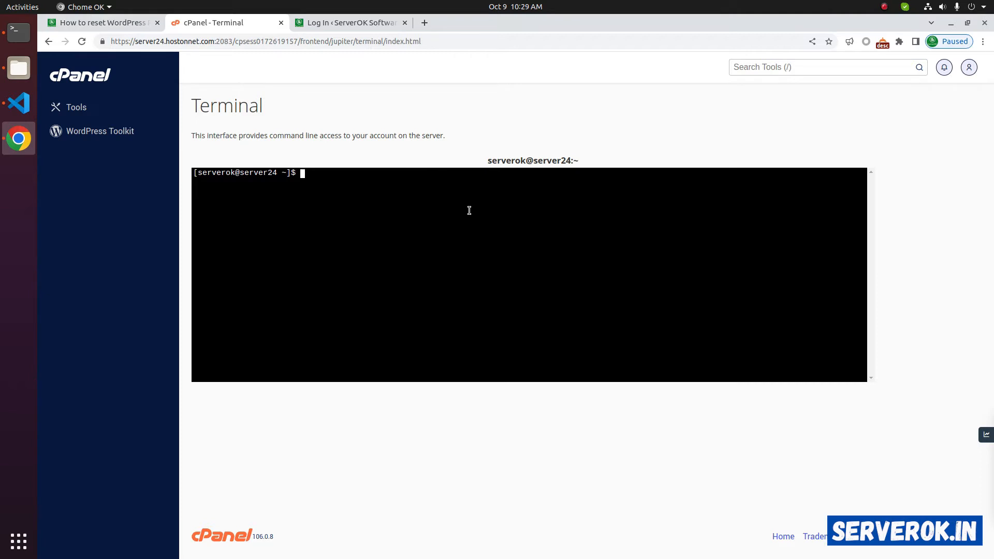
pyautogui.write('cd pu')
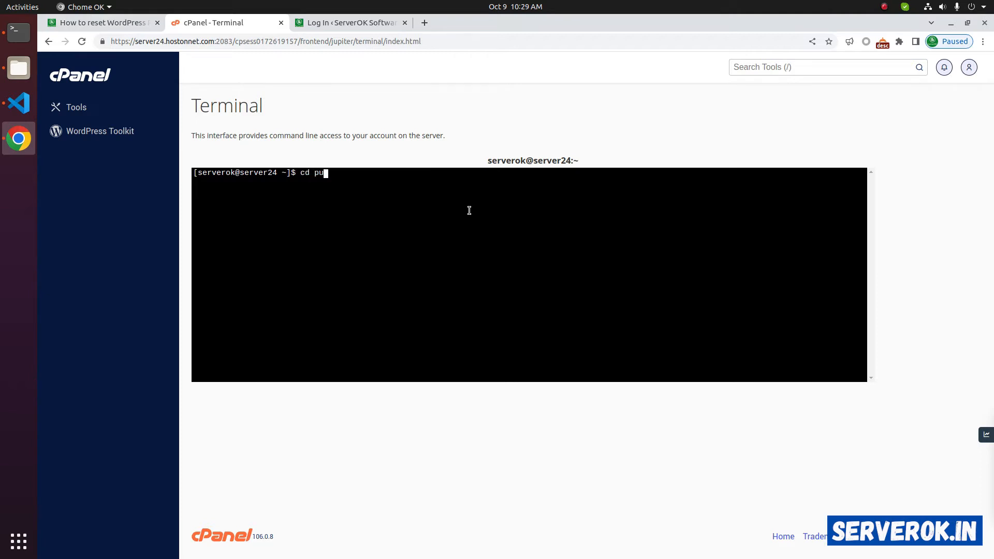
pyautogui.write('blic_html/')
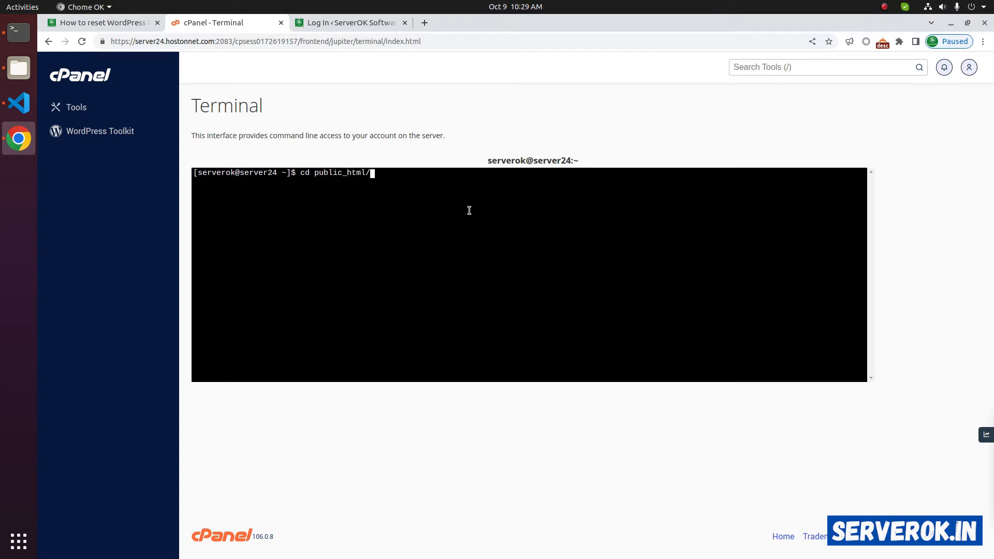
pyautogui.press('Return')
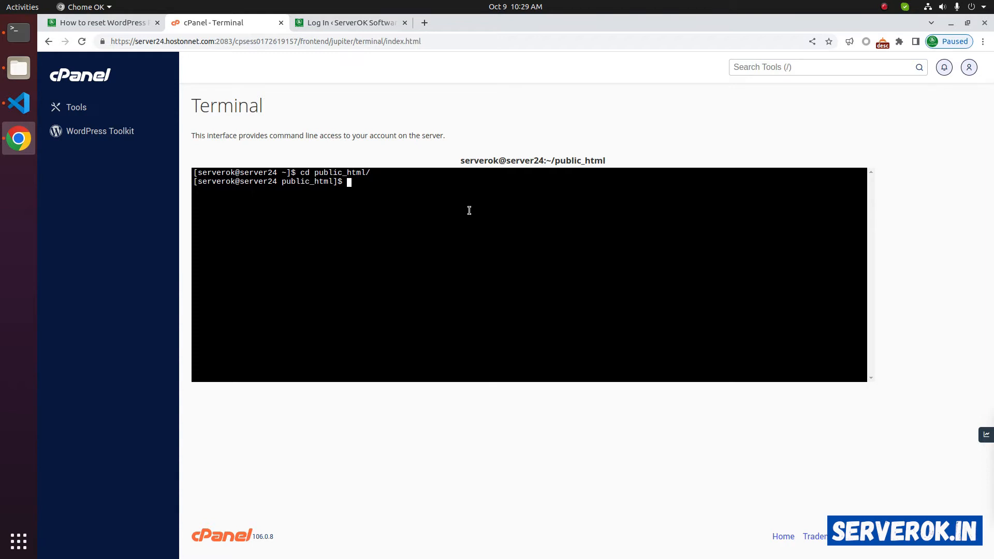
# - List public_html files with ls -la, then run wp and see 'command not found'
pyautogui.write('ls -la')
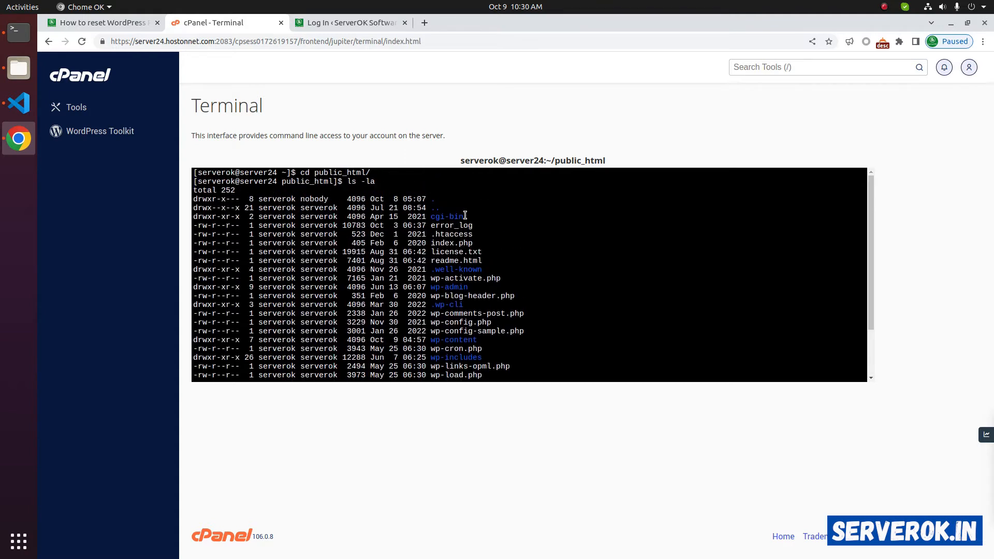
pyautogui.scroll(-3)
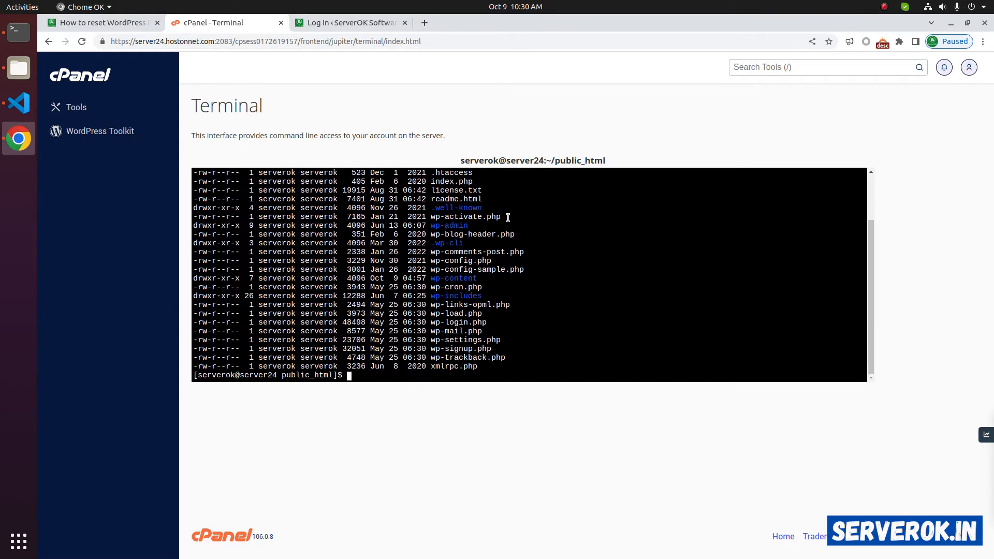
pyautogui.moveTo(551, 212)
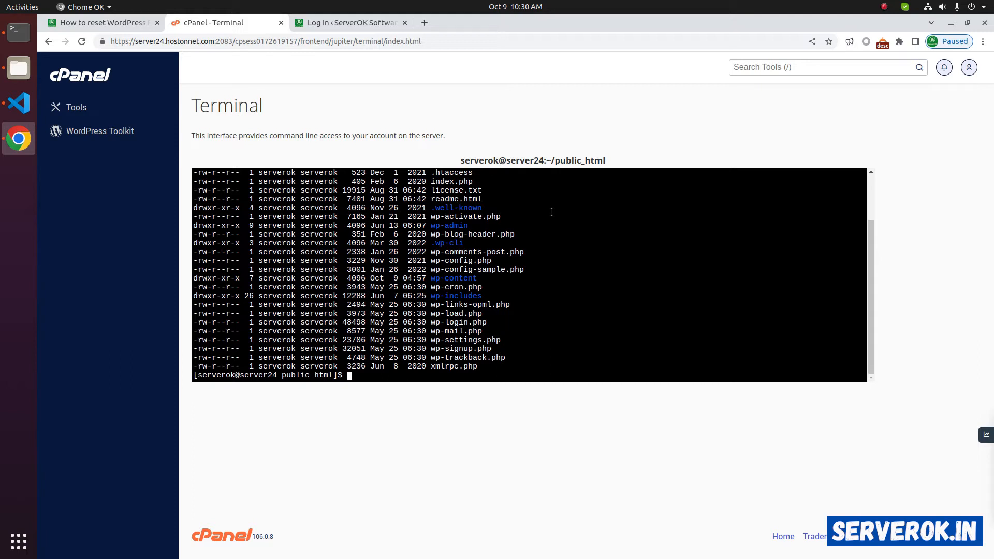
pyautogui.write('wp')
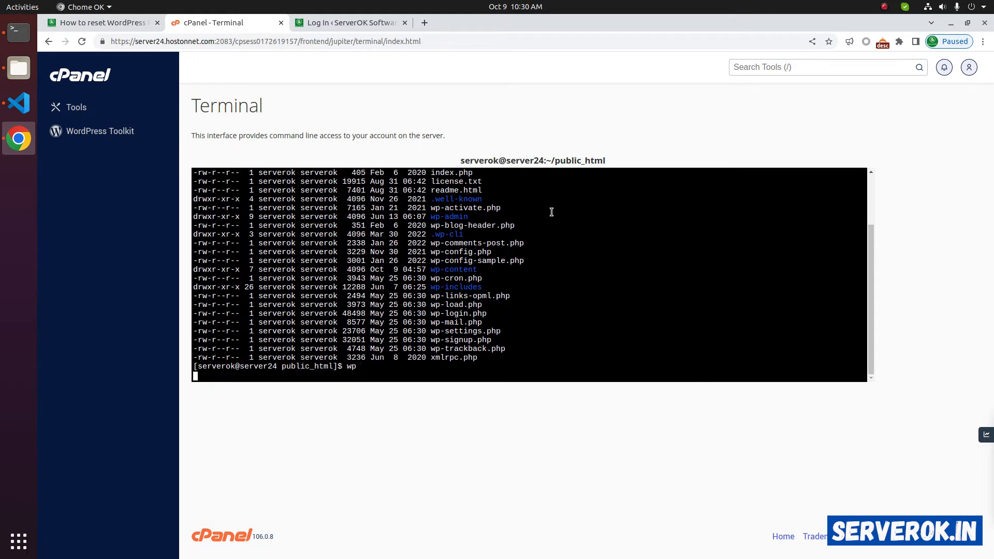
pyautogui.press('Return')
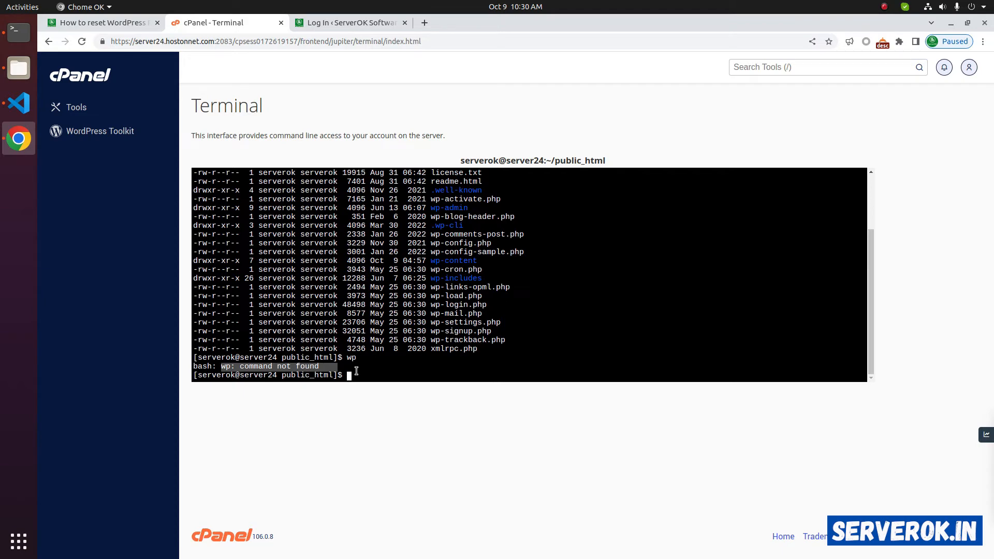
pyautogui.moveTo(449, 369)
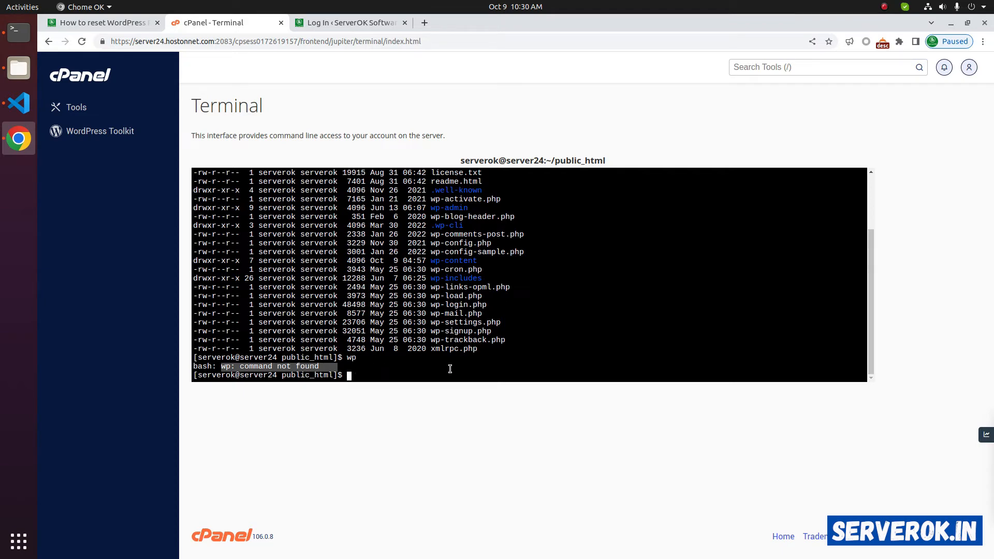
# - Show the ServerOK guide's commands as plain text and select the normal-user install commands
pyautogui.click(98, 23)
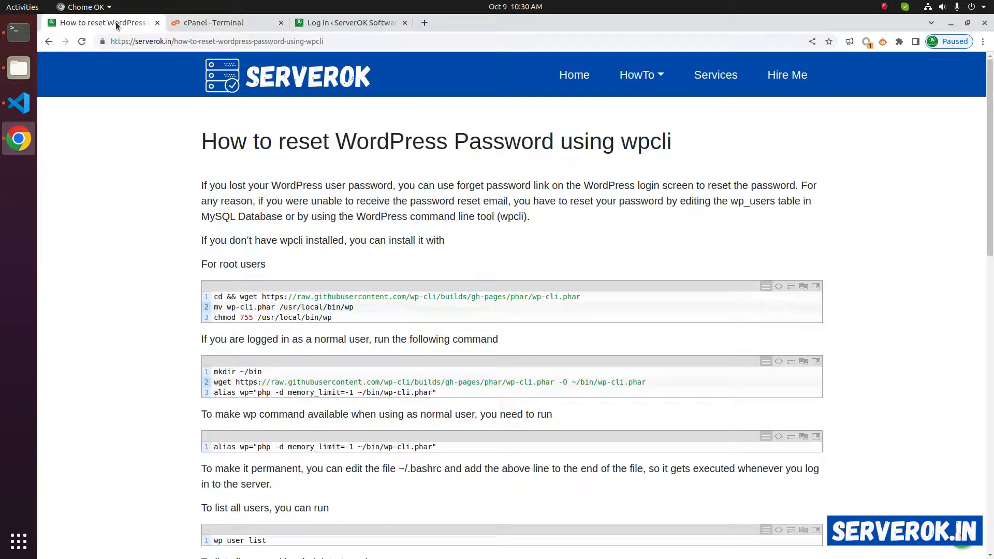
pyautogui.moveTo(443, 160)
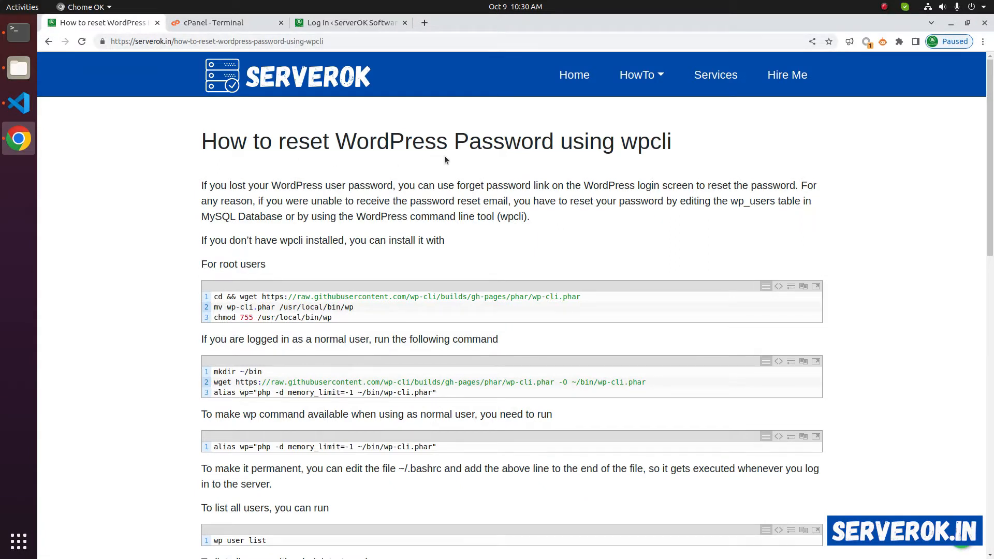
pyautogui.moveTo(543, 150)
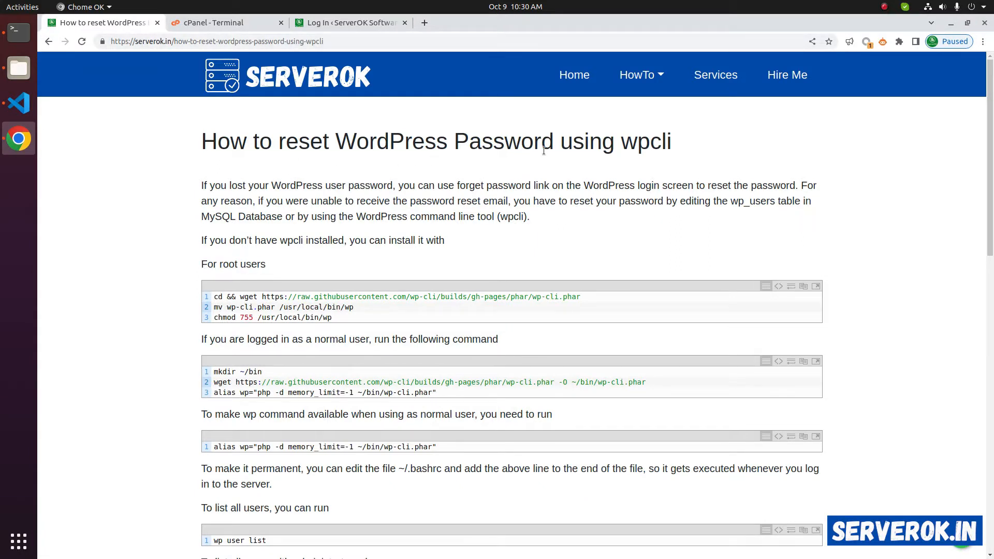
pyautogui.moveTo(339, 286)
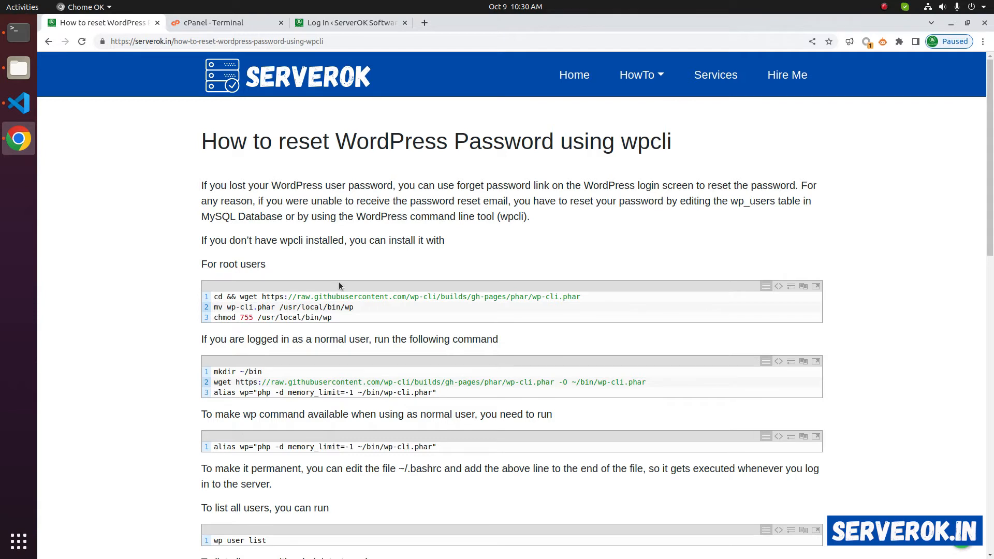
pyautogui.moveTo(205, 299)
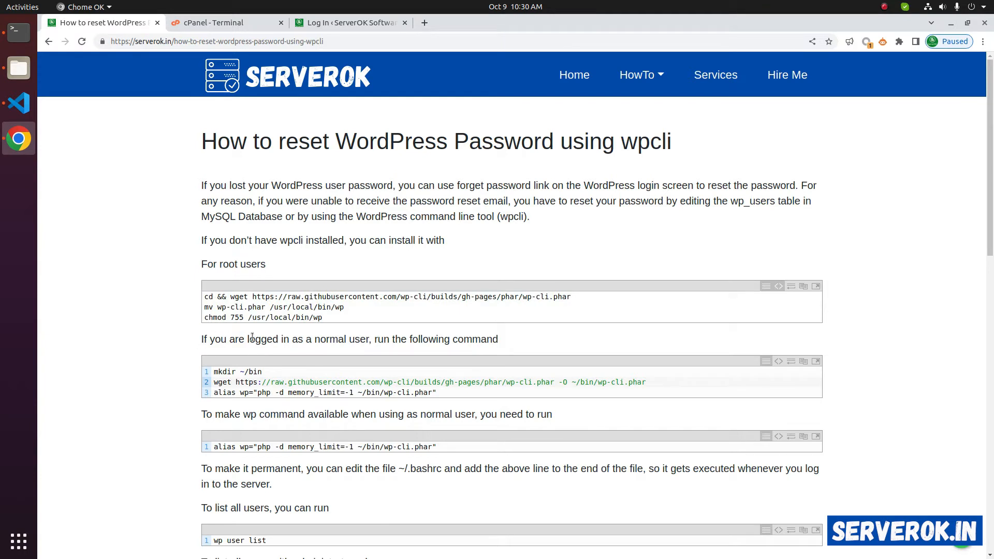
pyautogui.click(779, 361)
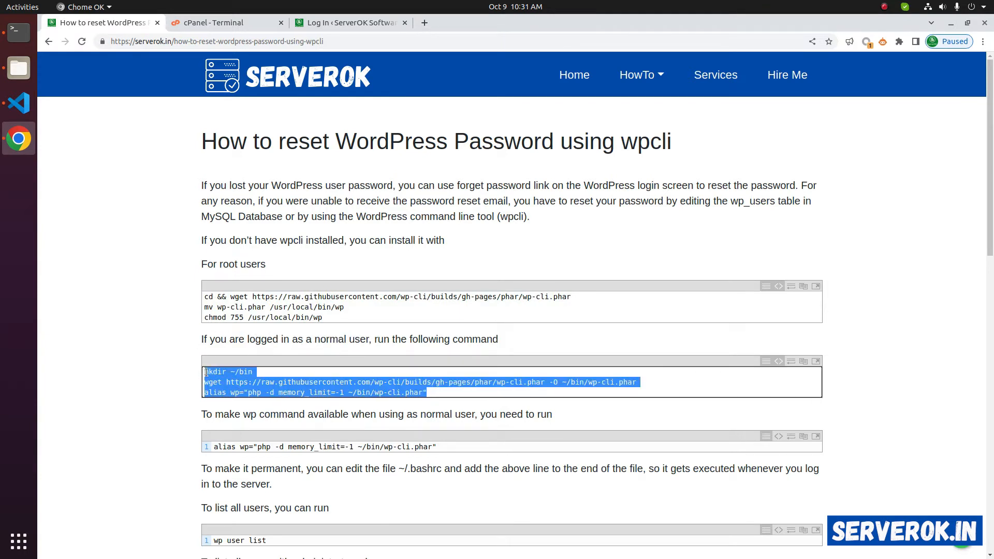
pyautogui.click(225, 23)
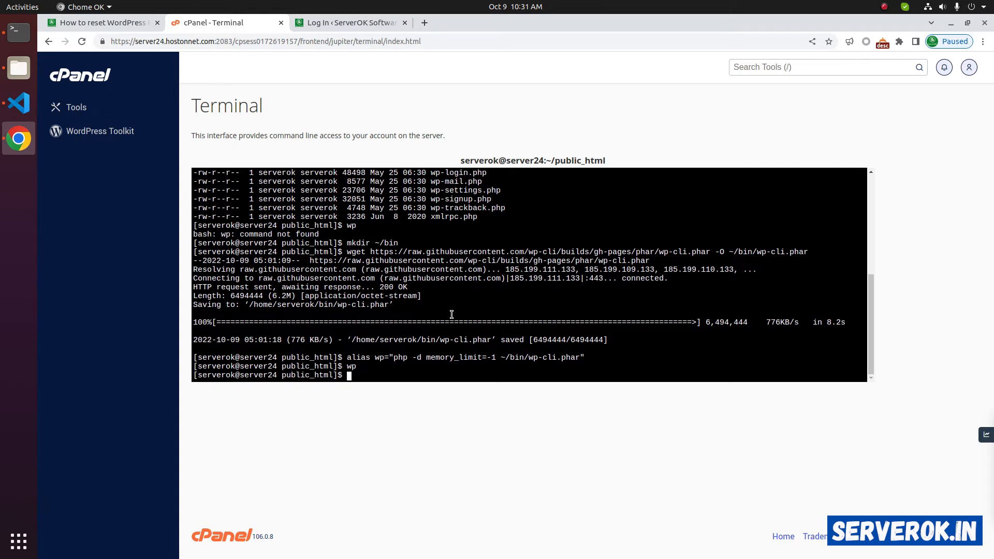
# - Run the pasted wp-cli install commands and confirm wp prints the WP-CLI help
pyautogui.press('Return')
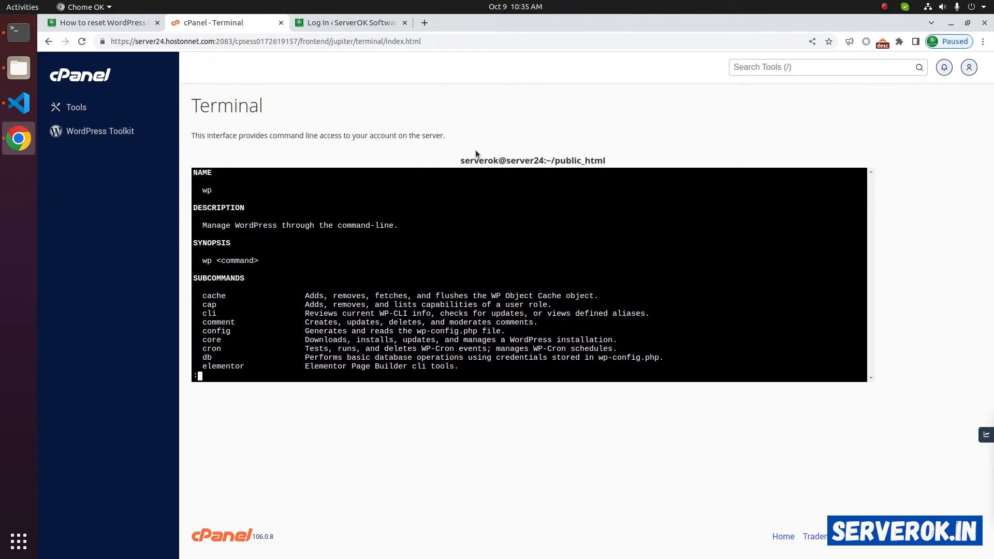
pyautogui.scroll(-3)
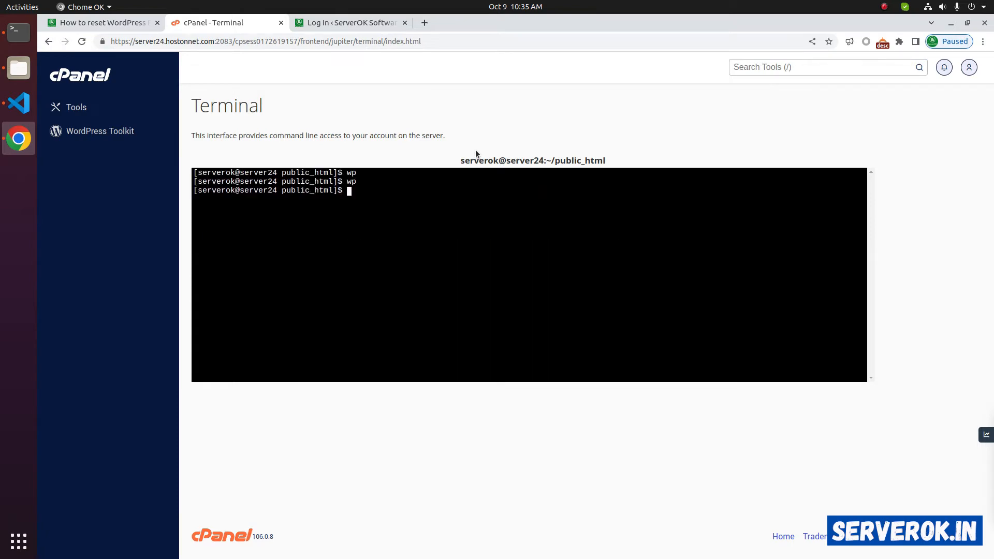
pyautogui.click(98, 22)
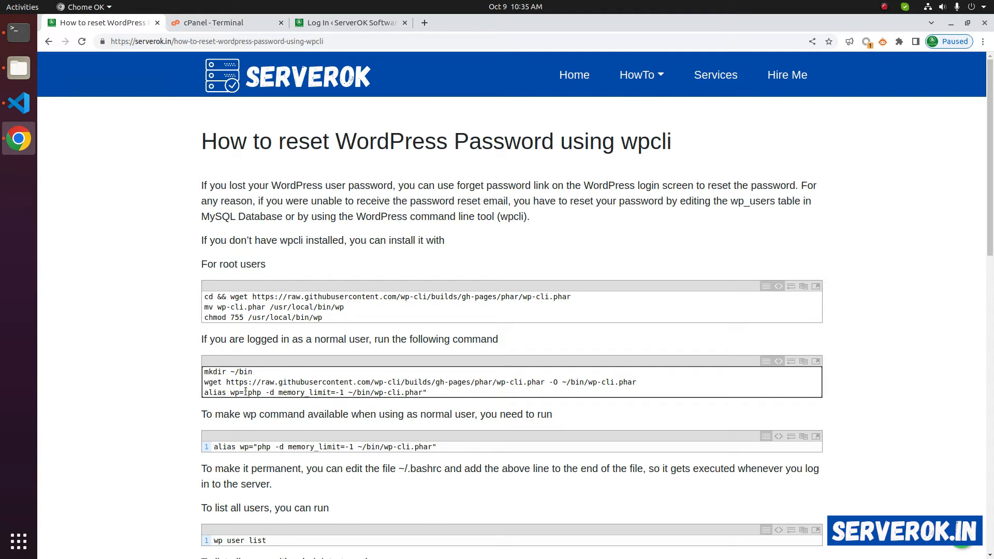
pyautogui.moveTo(367, 392)
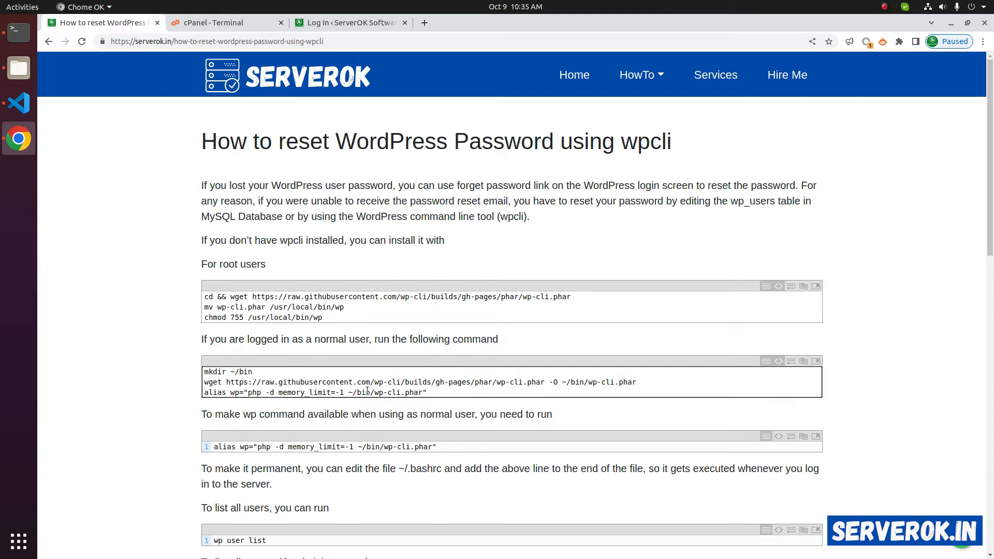
# - In a fresh Terminal session, run wp and get 'command not found' again
pyautogui.click(225, 23)
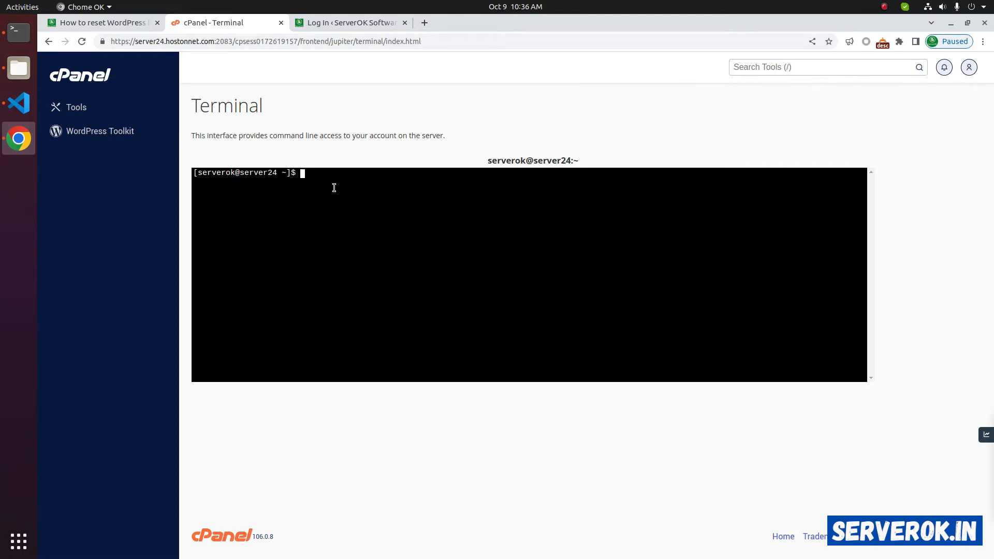
pyautogui.write('w')
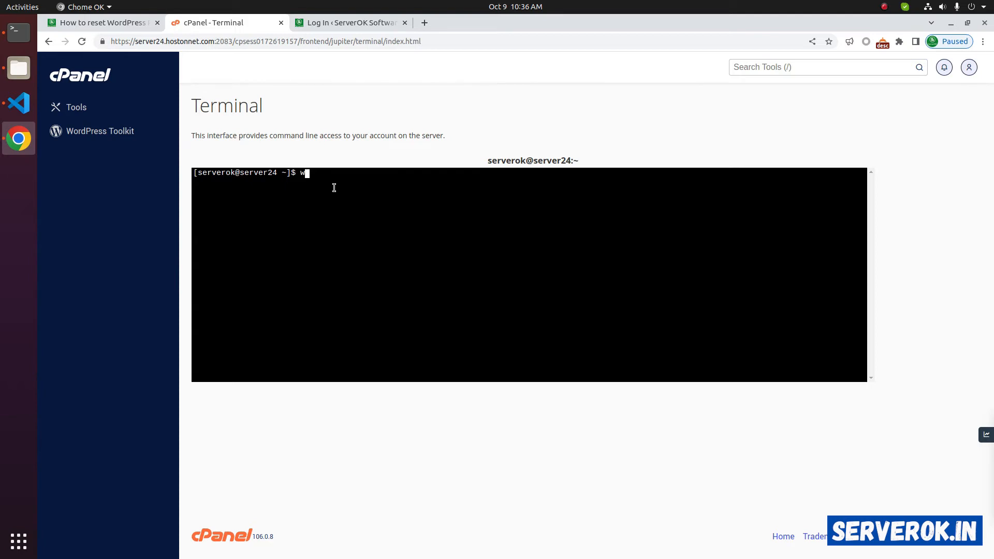
pyautogui.press('Return')
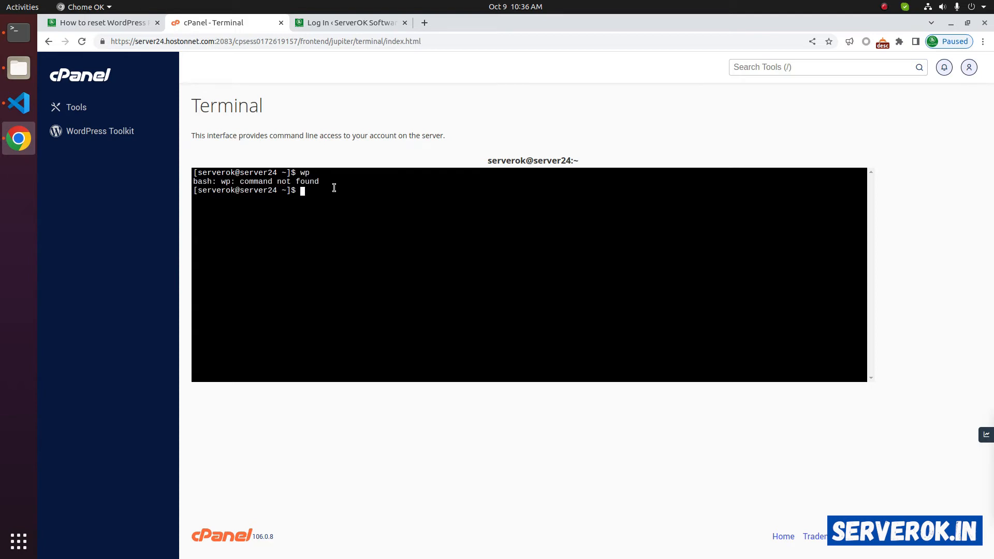
pyautogui.moveTo(319, 197)
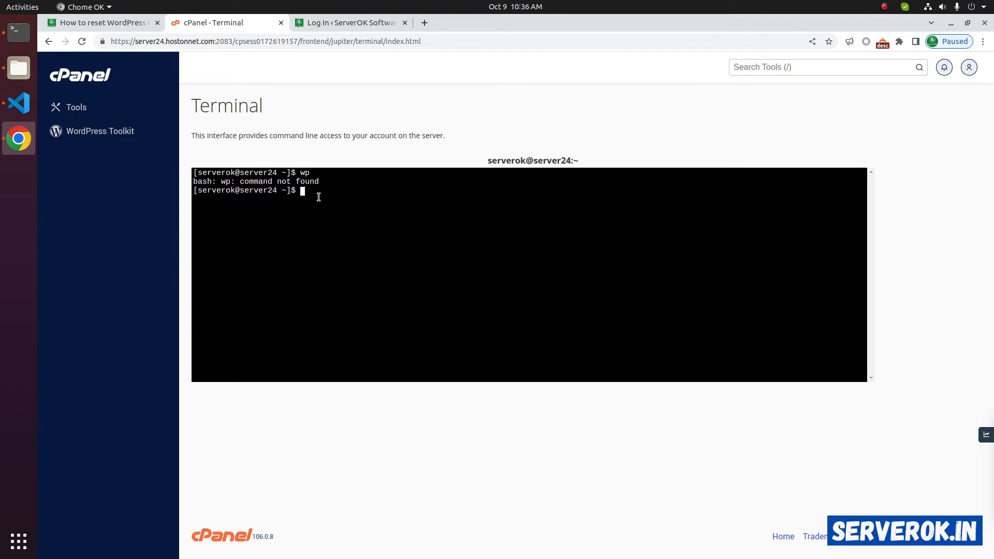
pyautogui.moveTo(153, 62)
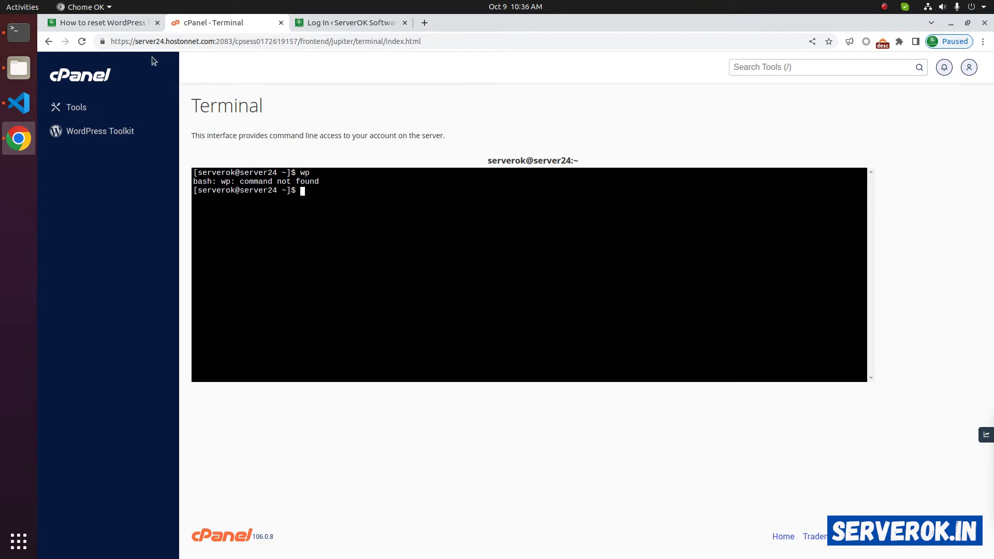
pyautogui.click(98, 23)
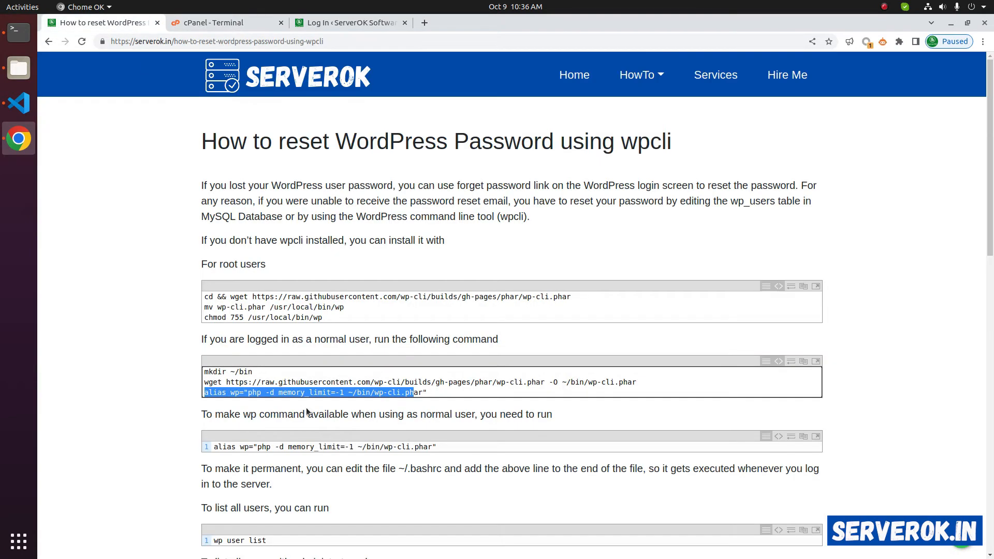
pyautogui.click(215, 22)
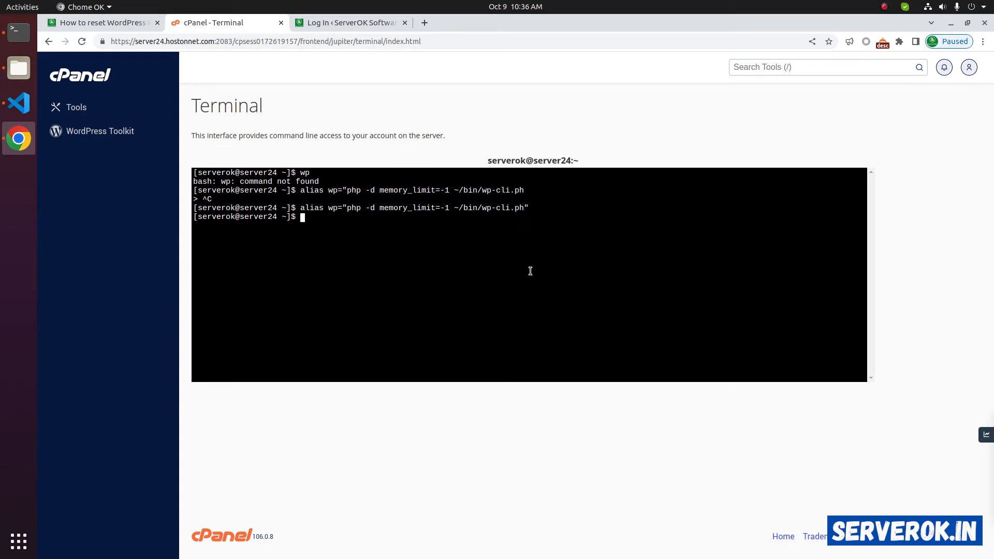
pyautogui.click(100, 22)
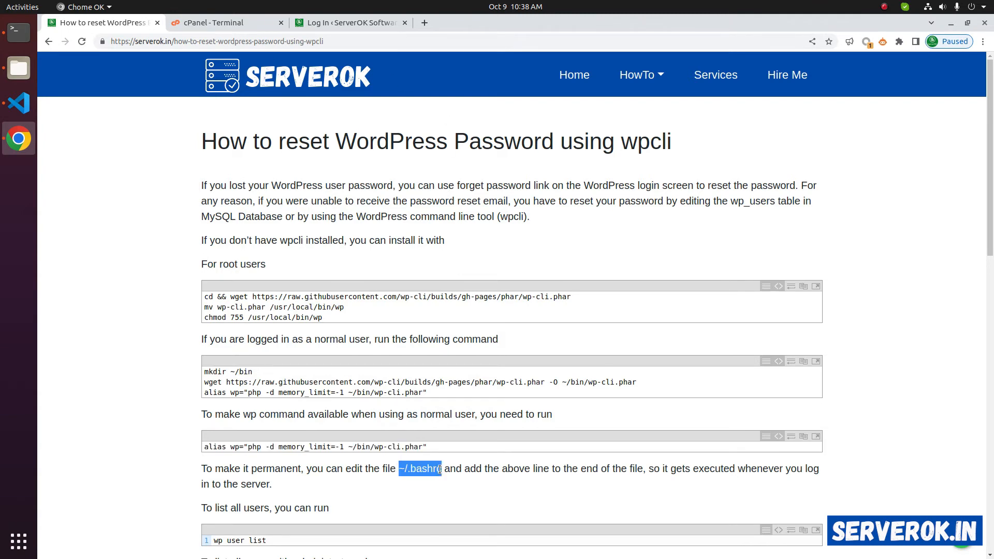
pyautogui.click(215, 22)
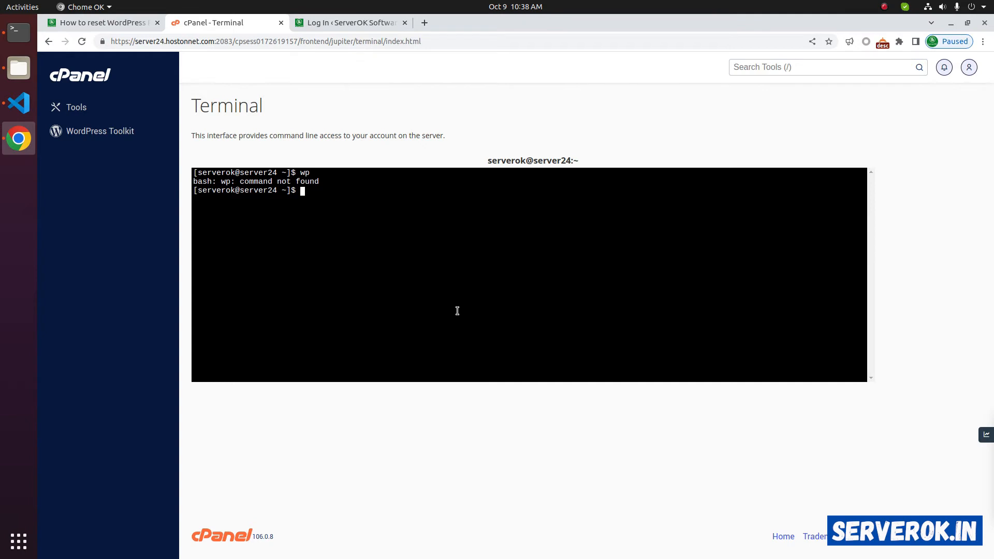
# - Paste the guide's wp alias line at the end of ~/.bashrc in nano and save it
pyautogui.write('nano ~/.bashrc')
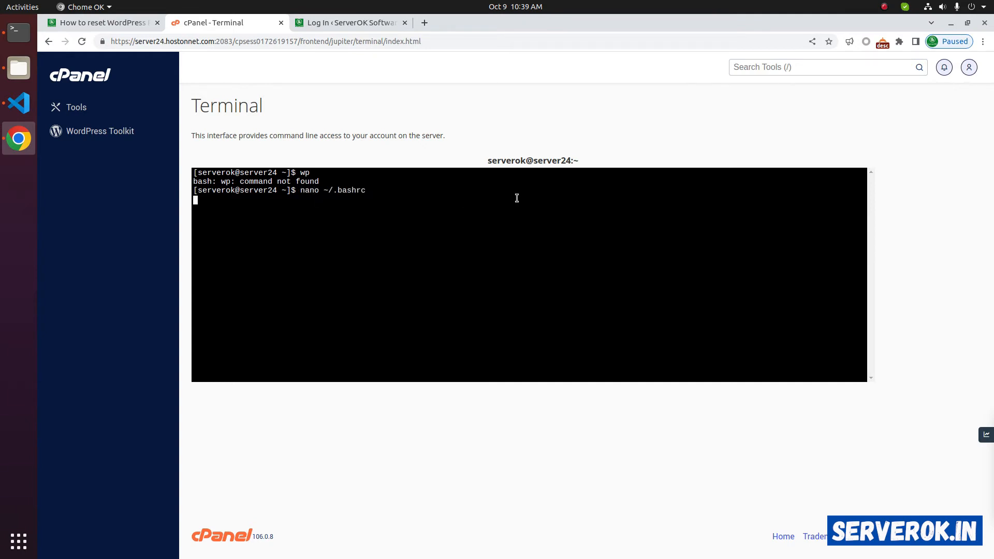
pyautogui.press('Return')
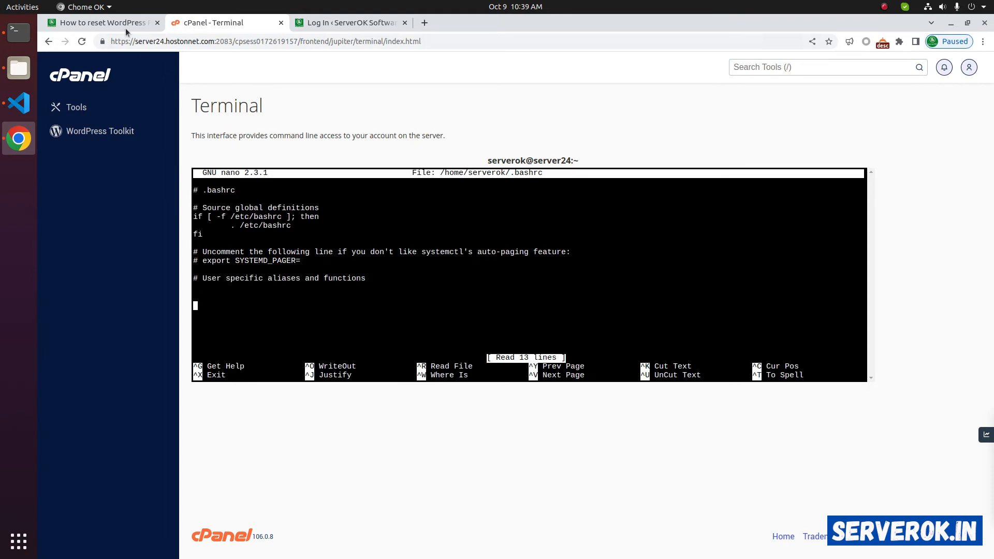
pyautogui.click(98, 22)
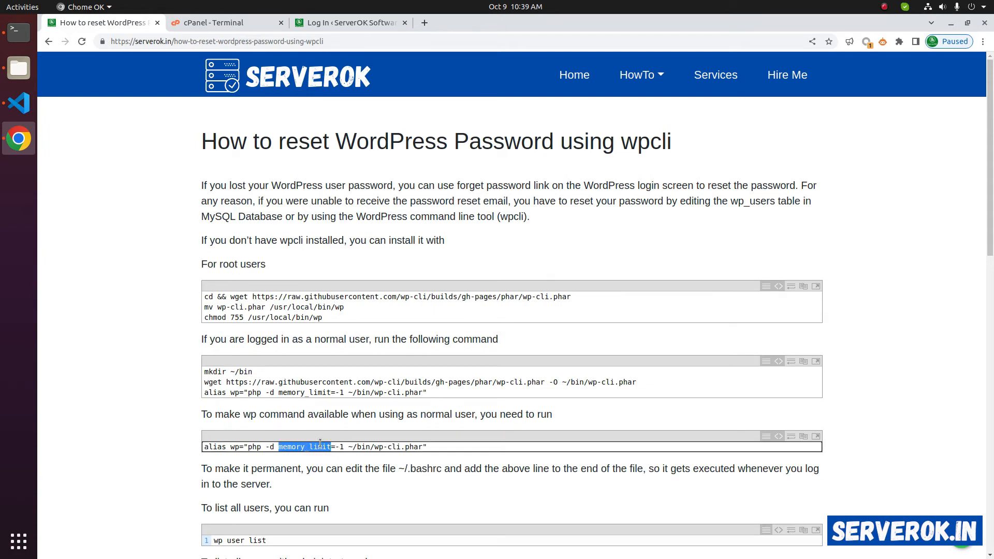
pyautogui.click(225, 22)
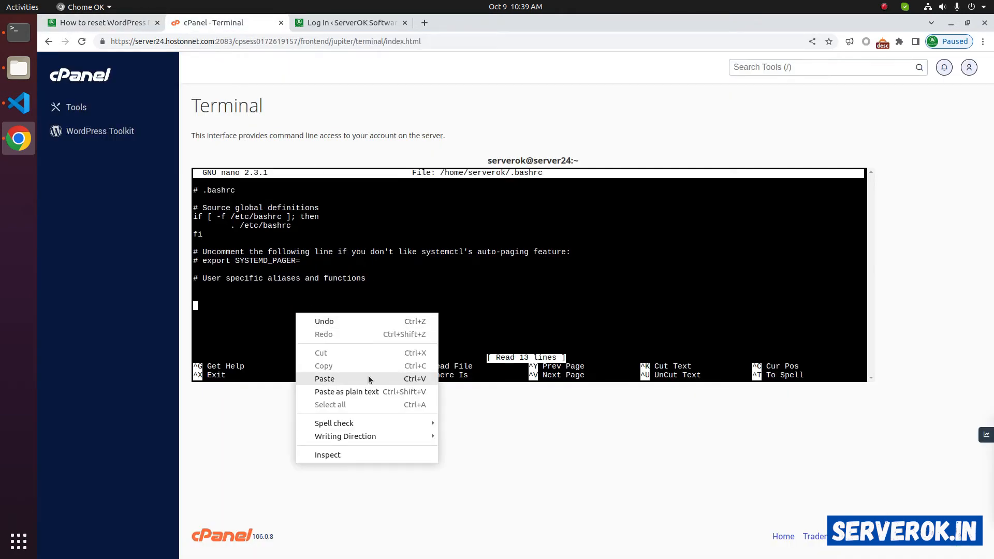
pyautogui.click(324, 379)
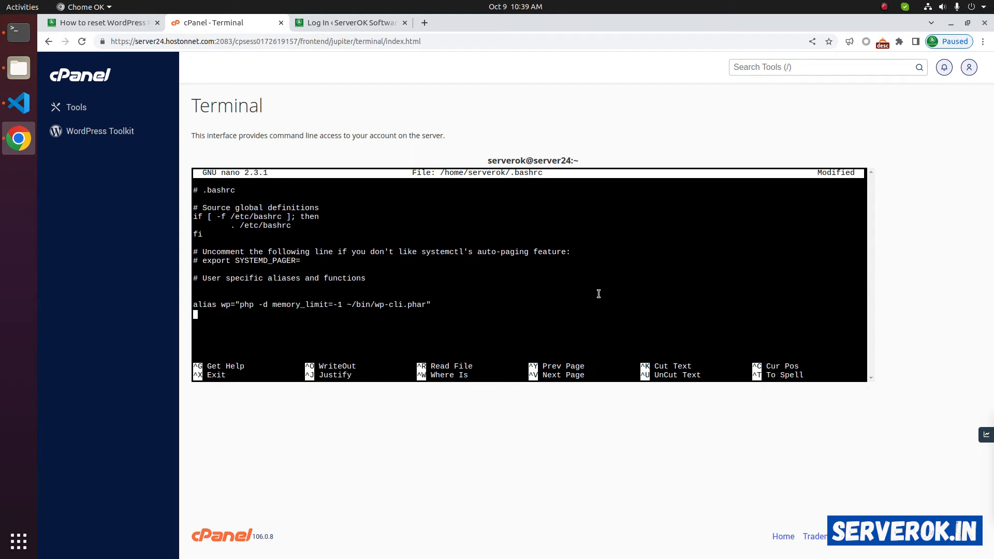
pyautogui.moveTo(269, 416)
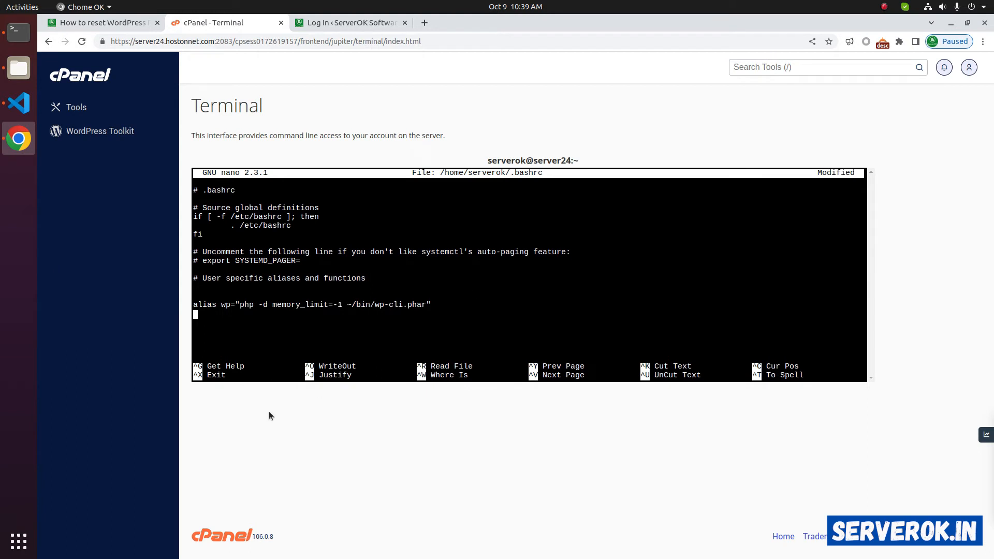
pyautogui.moveTo(423, 334)
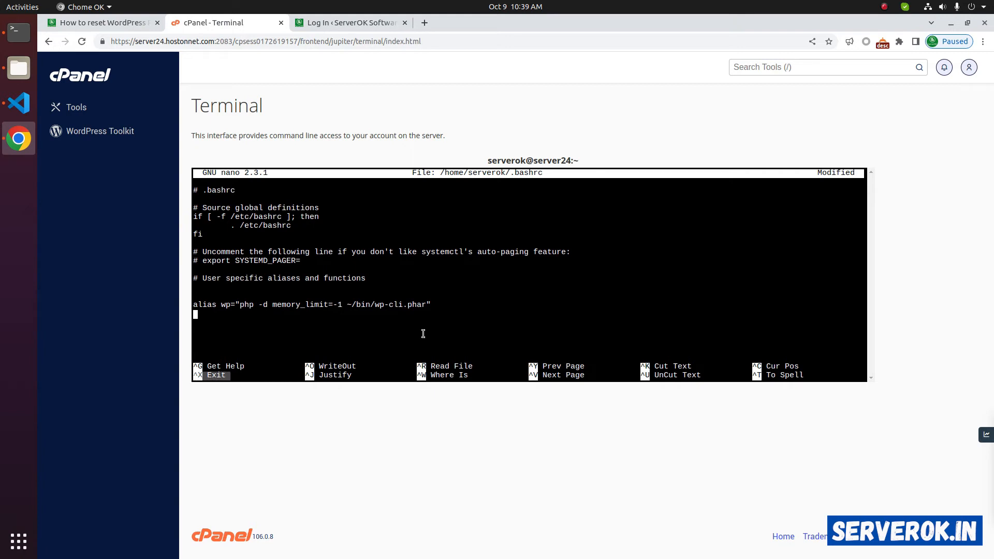
pyautogui.press('ctrl+x')
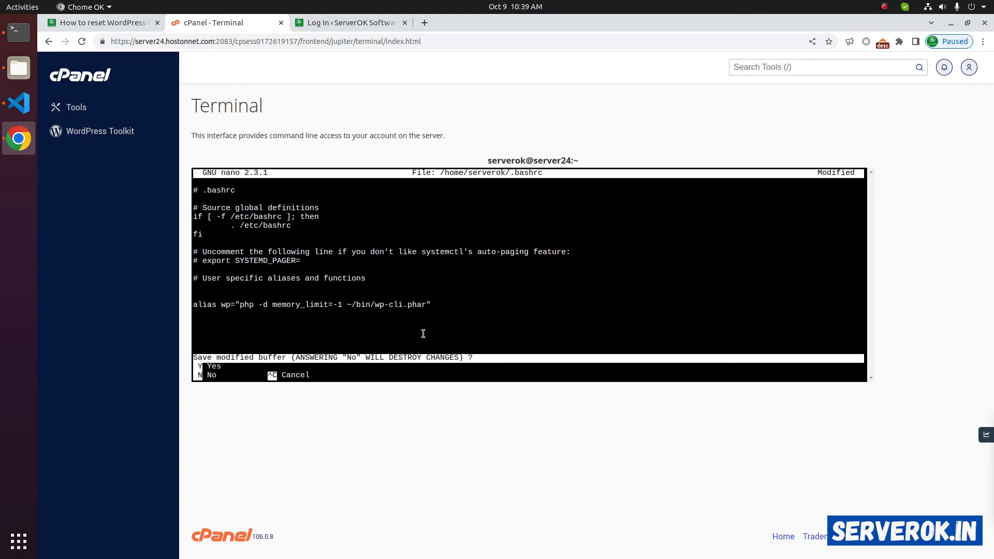
pyautogui.press('y')
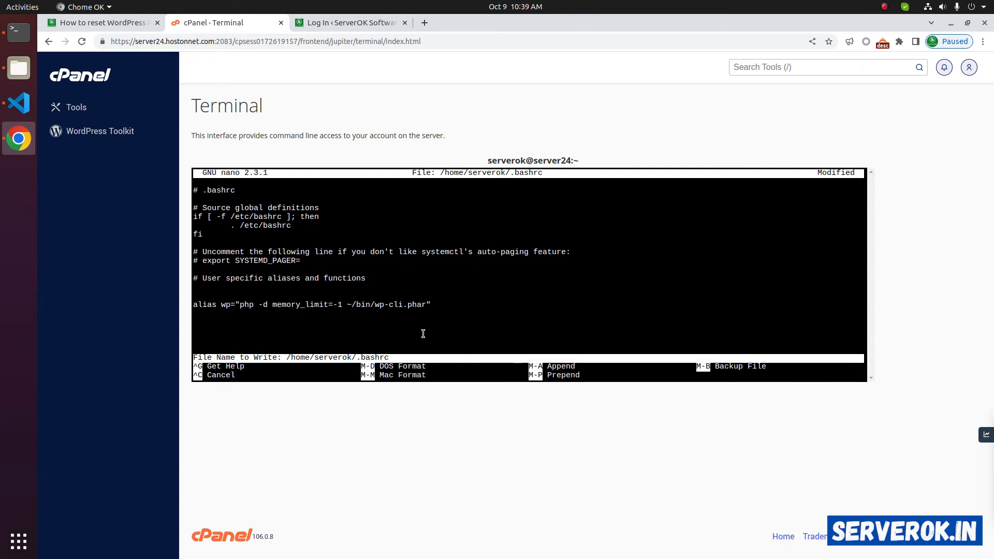
pyautogui.press('Return')
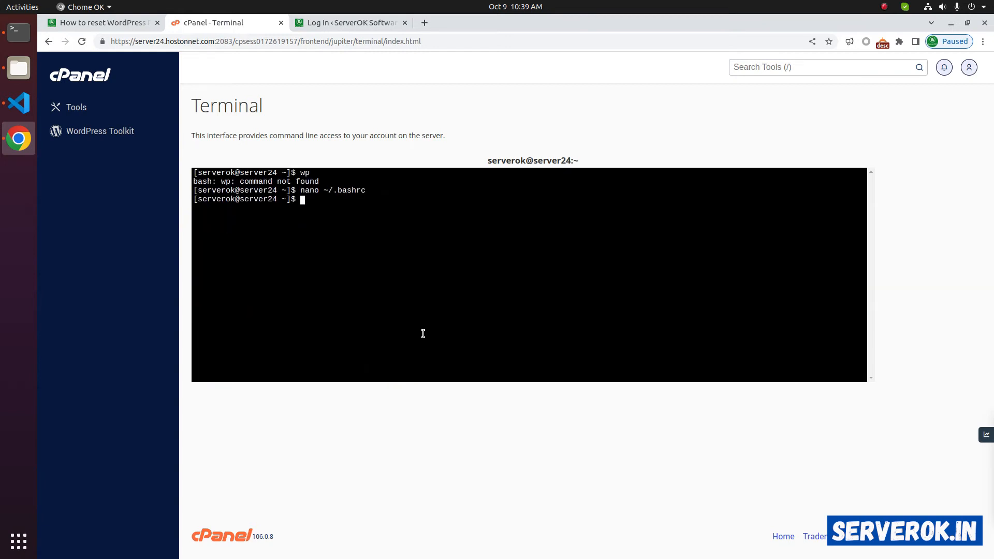
# - Print .bashrc with cat to verify the alias line
pyautogui.write('cat')
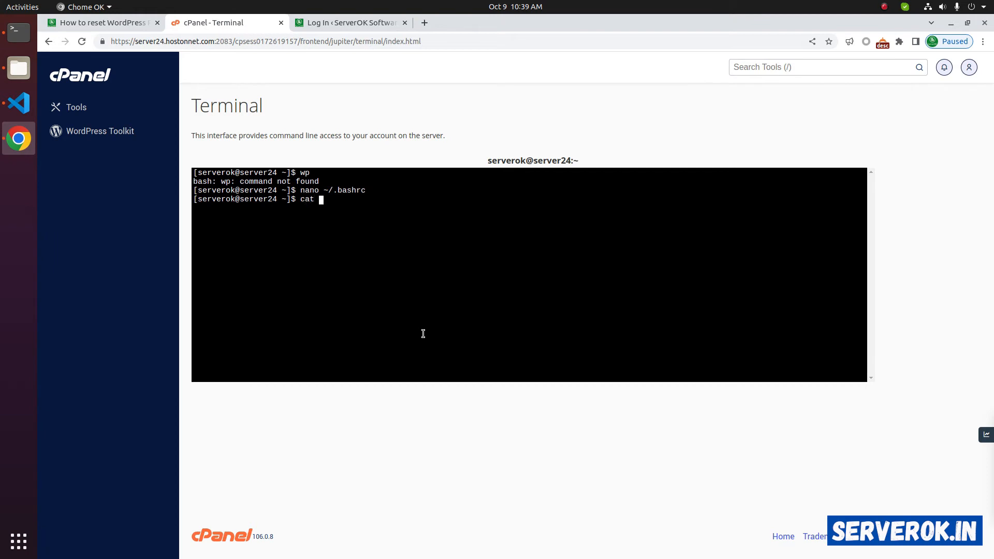
pyautogui.write('.bash')
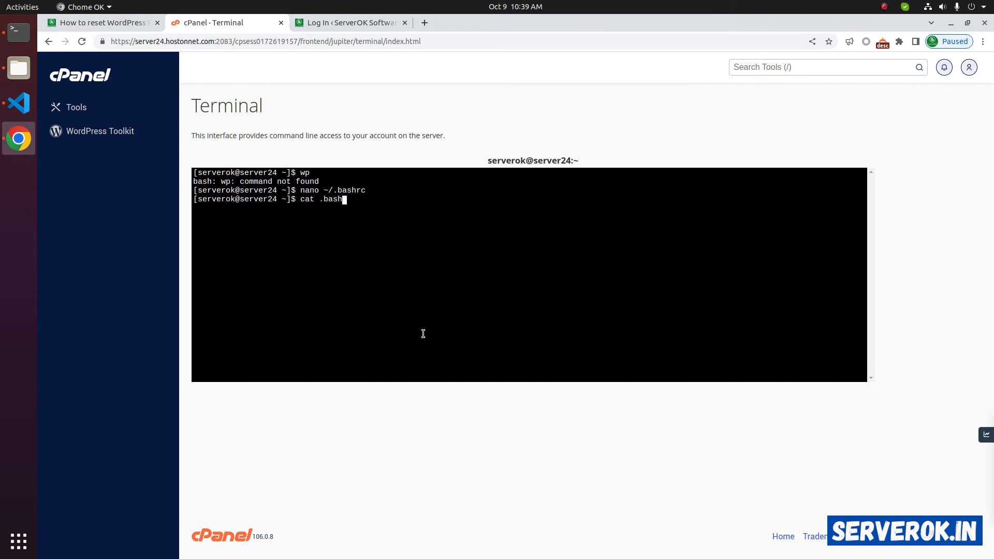
pyautogui.press('Return')
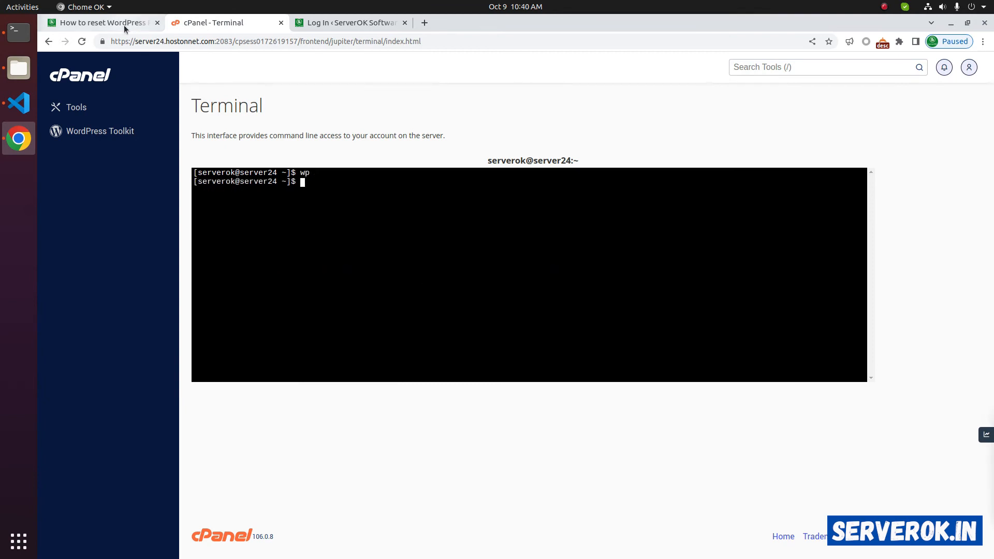
# - Scroll the ServerOK guide to the wp user list and update commands, then return to Terminal
pyautogui.click(101, 22)
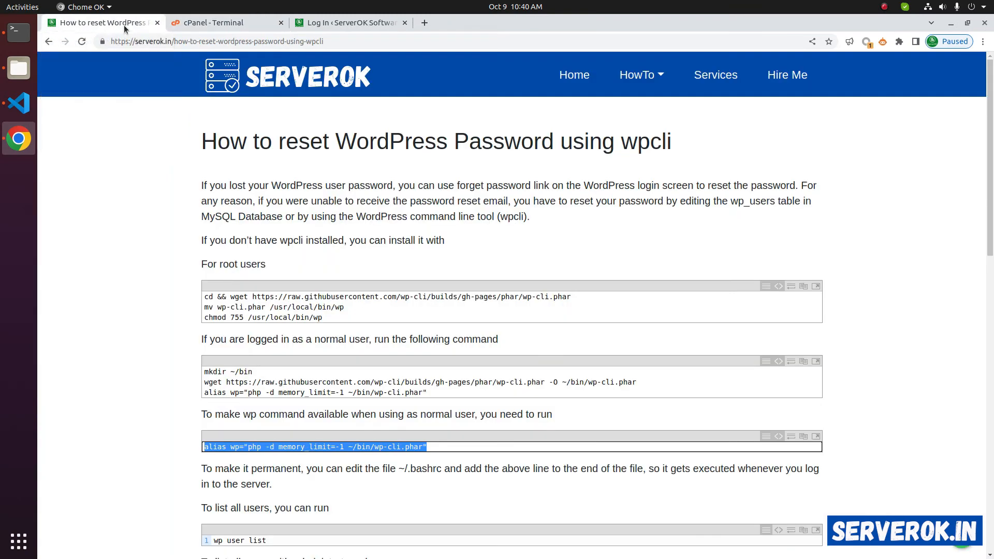
pyautogui.scroll(-3)
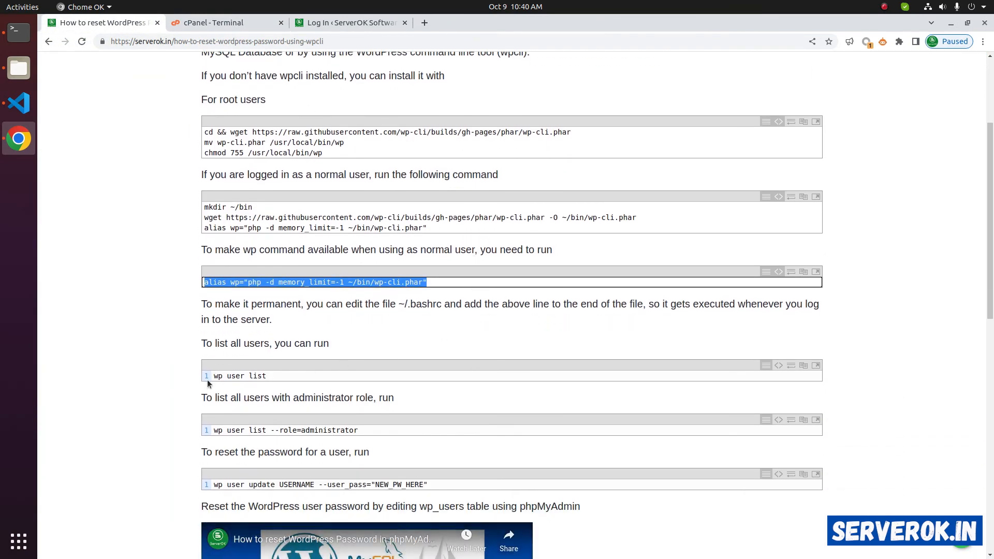
pyautogui.moveTo(222, 376)
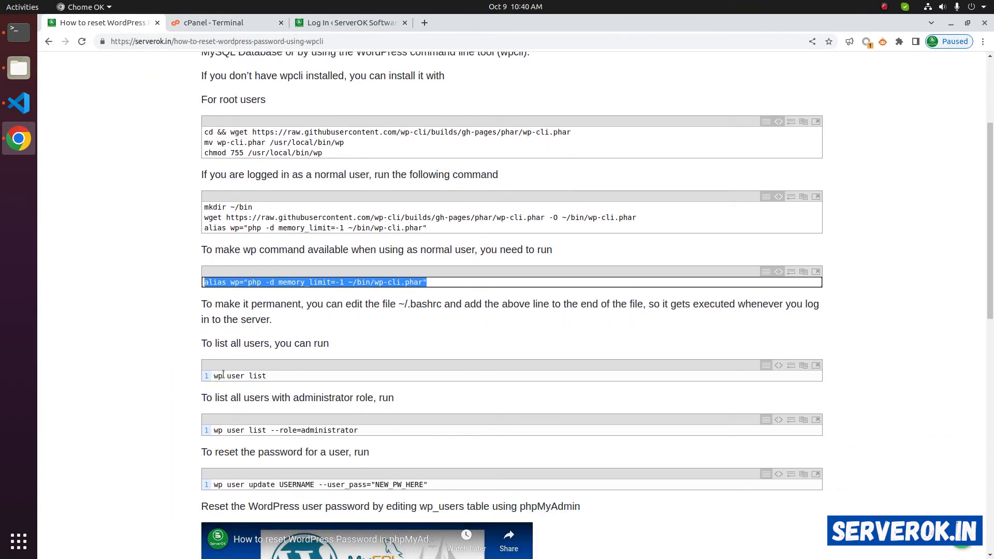
pyautogui.moveTo(244, 26)
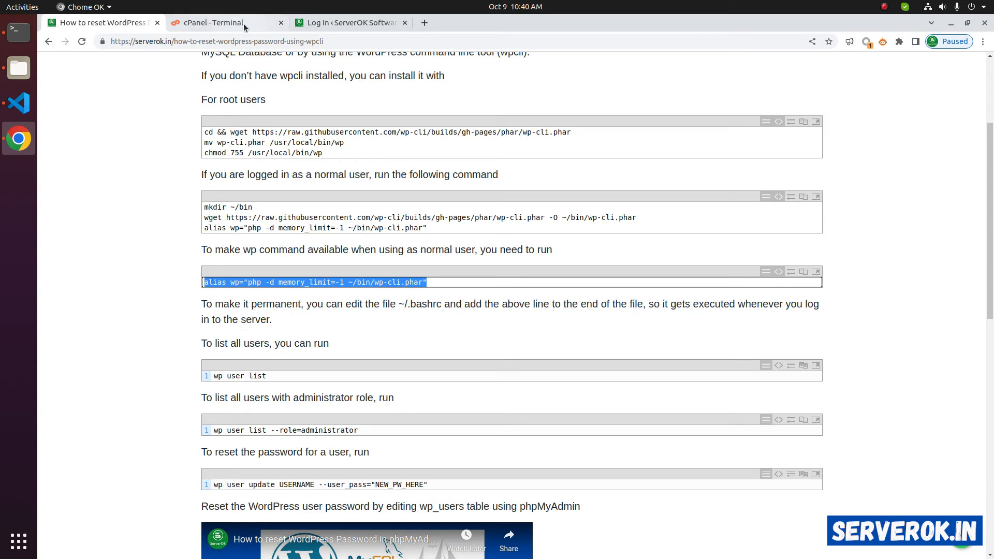
pyautogui.click(212, 23)
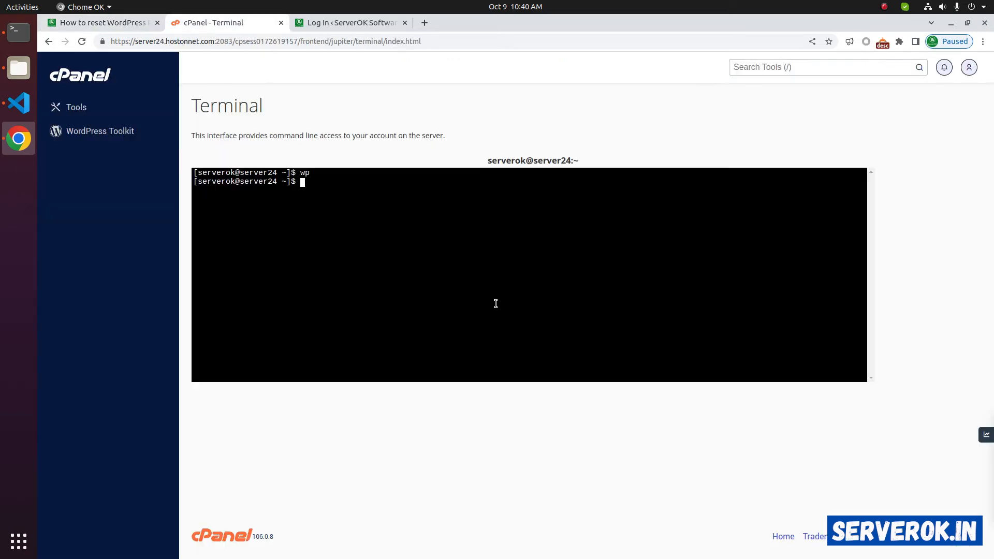
# - Run cd public_html and wp user list, showing one administrator account
pyautogui.write('cd')
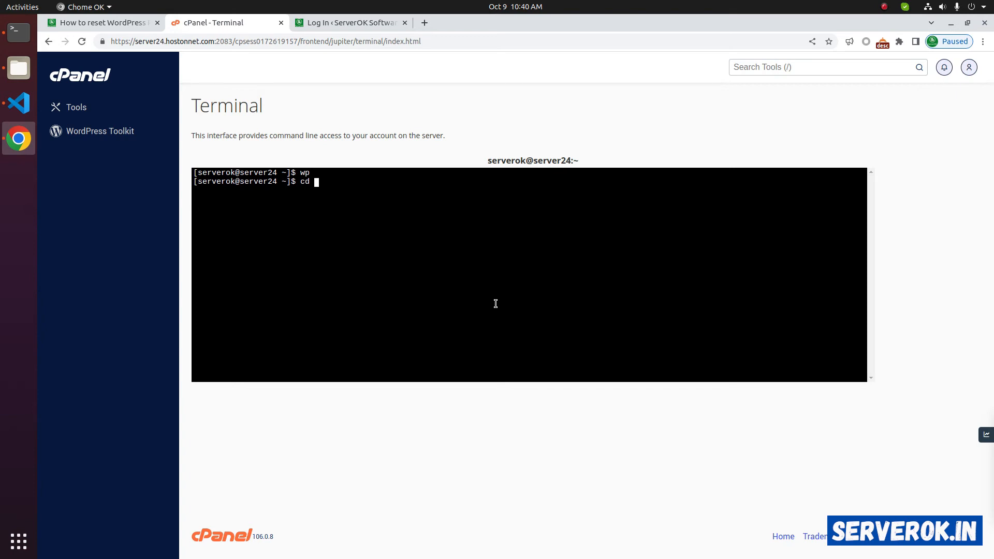
pyautogui.write('public_h')
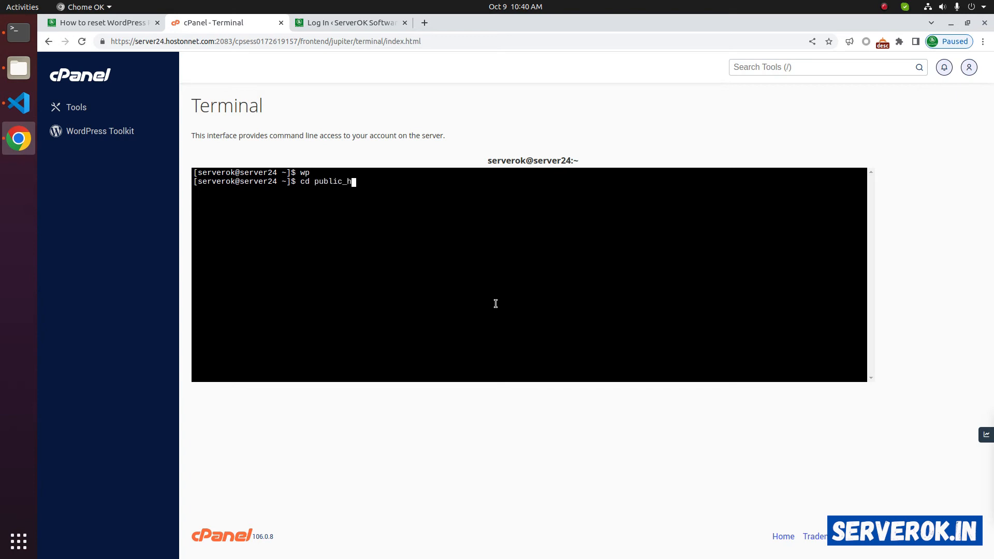
pyautogui.press('Return')
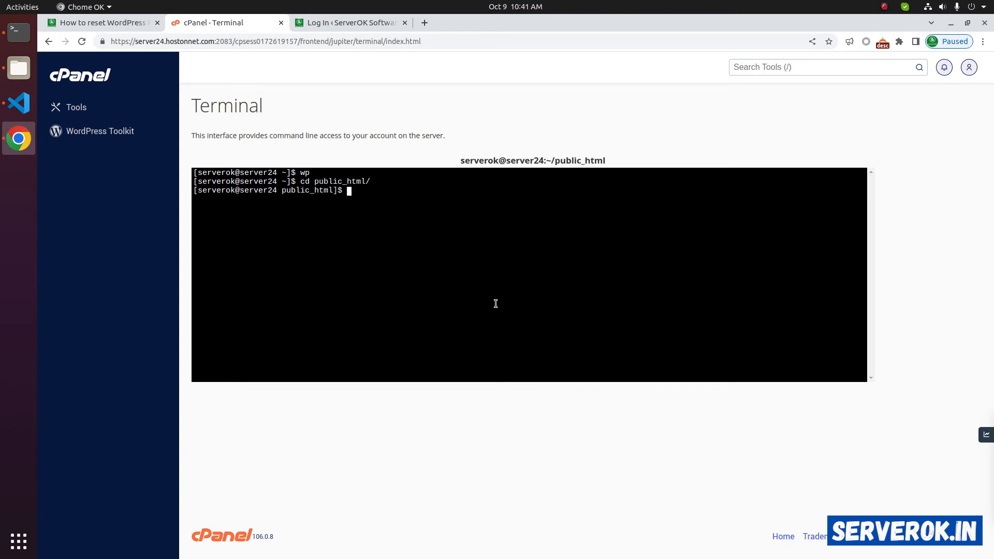
pyautogui.write('wp')
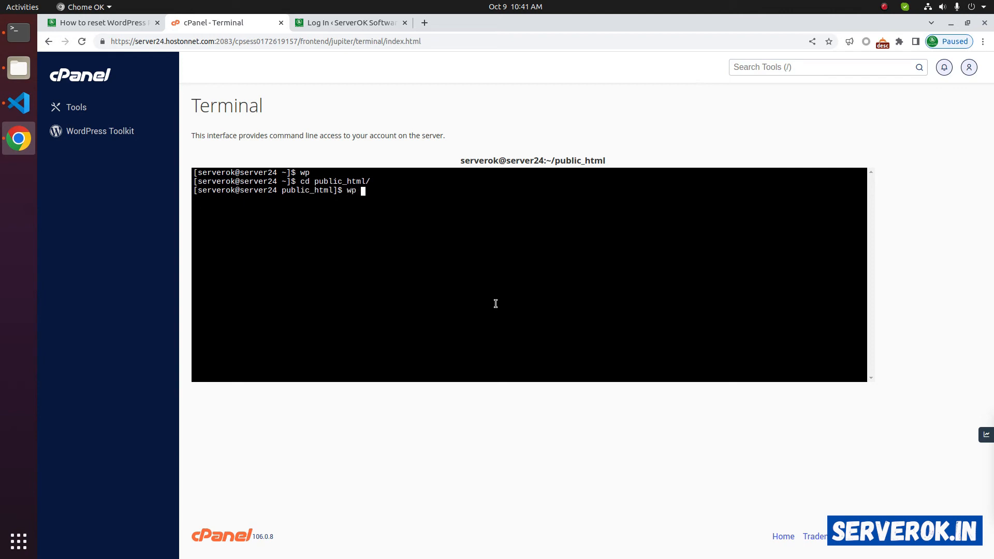
pyautogui.write('user lis')
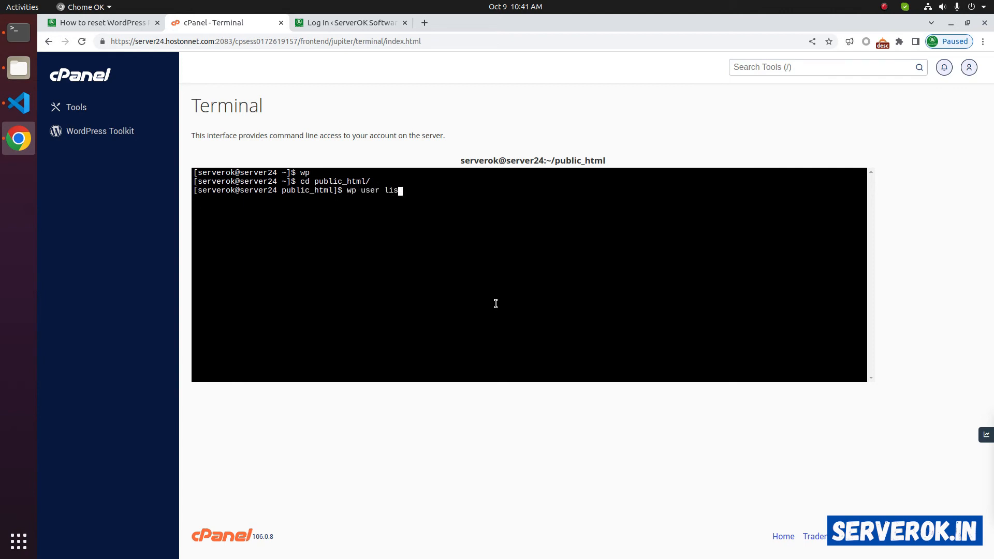
pyautogui.press('Return')
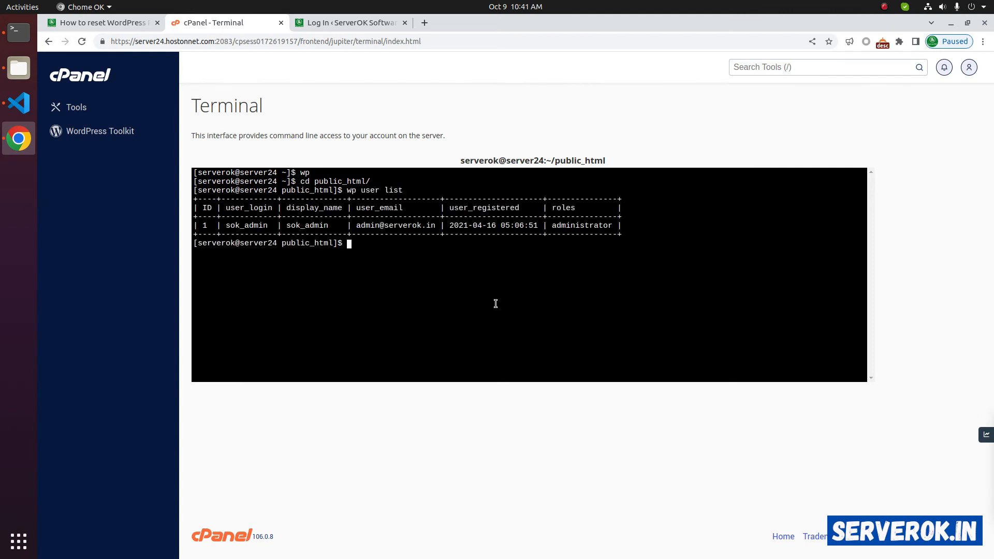
# - Select the guide's wp user update password-reset command under 'To reset the password for a user'
pyautogui.click(101, 23)
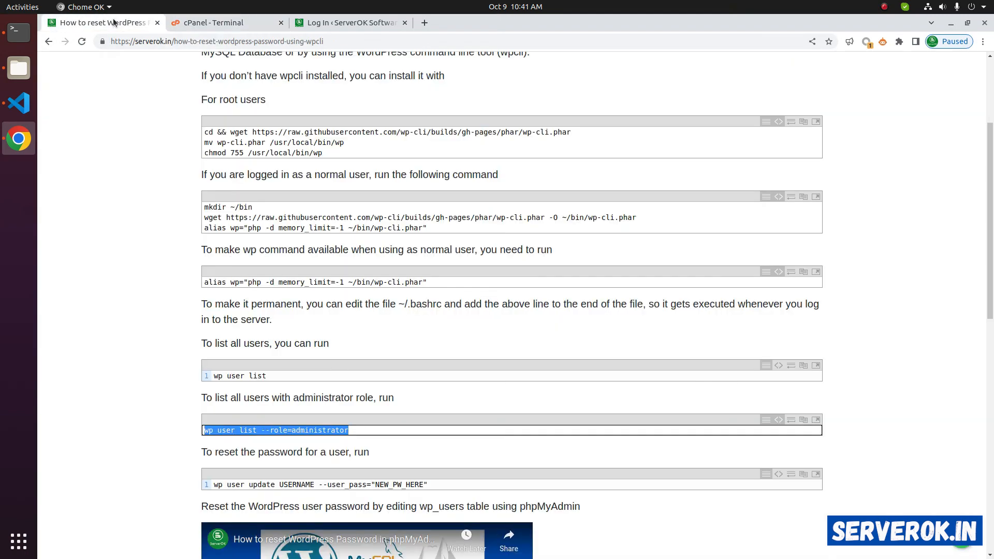
pyautogui.scroll(-3)
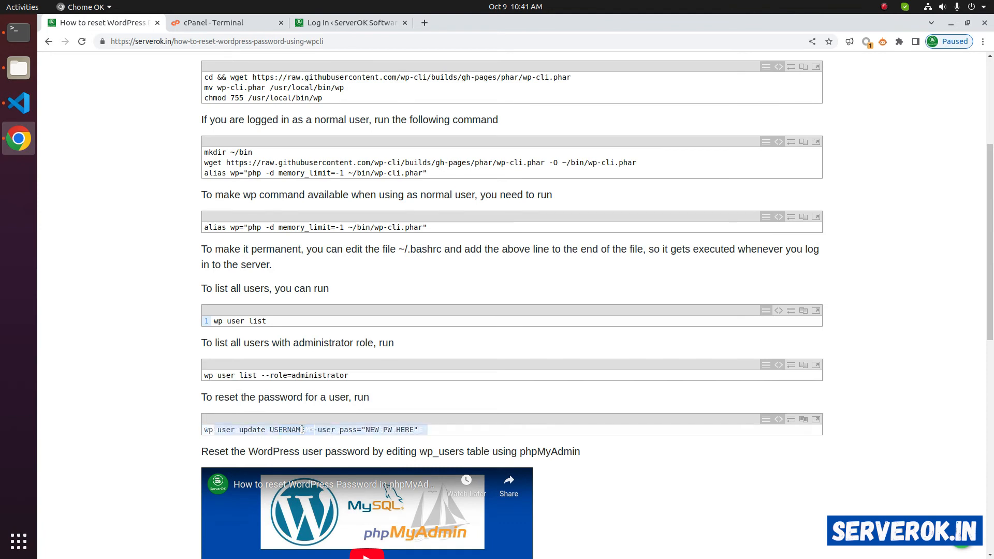
pyautogui.doubleClick(287, 430)
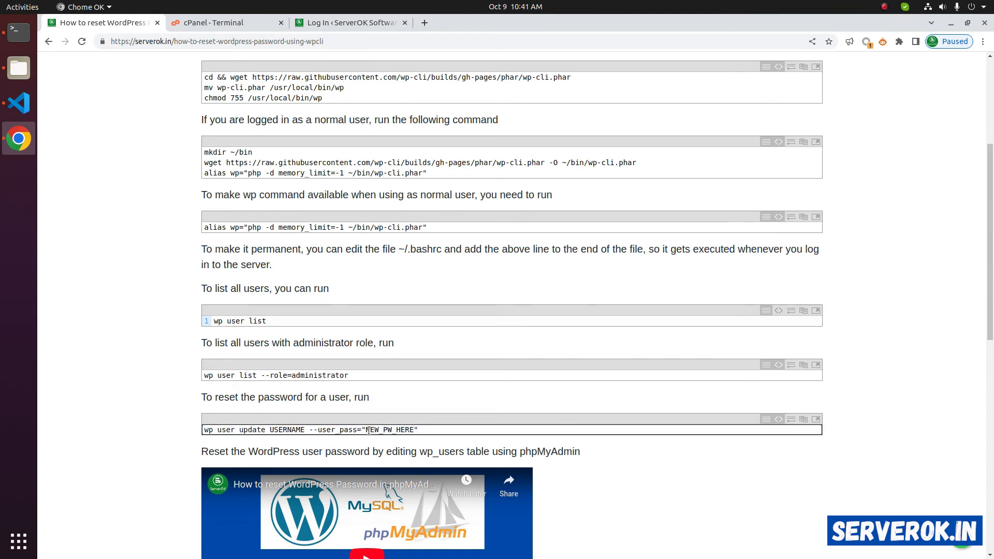
pyautogui.click(223, 22)
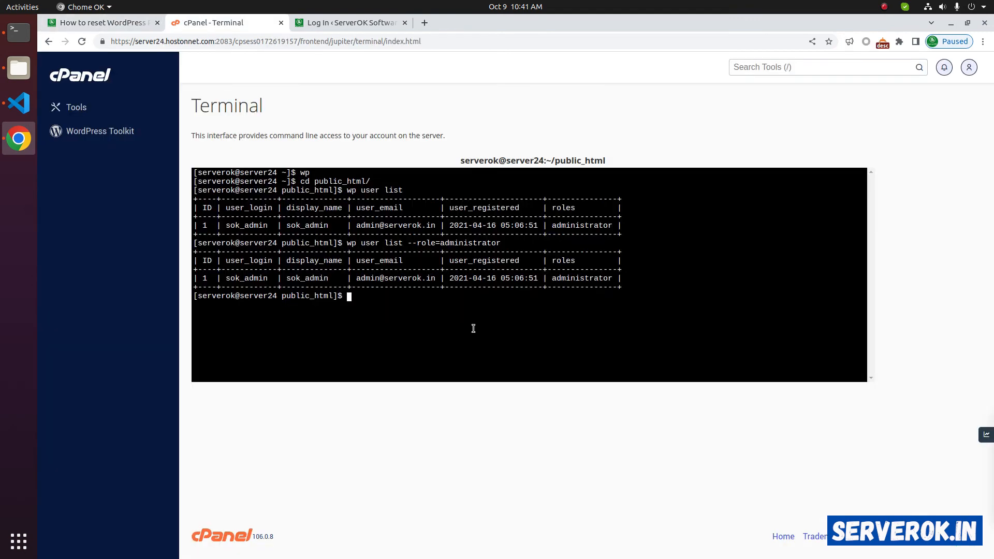
pyautogui.write('wp')
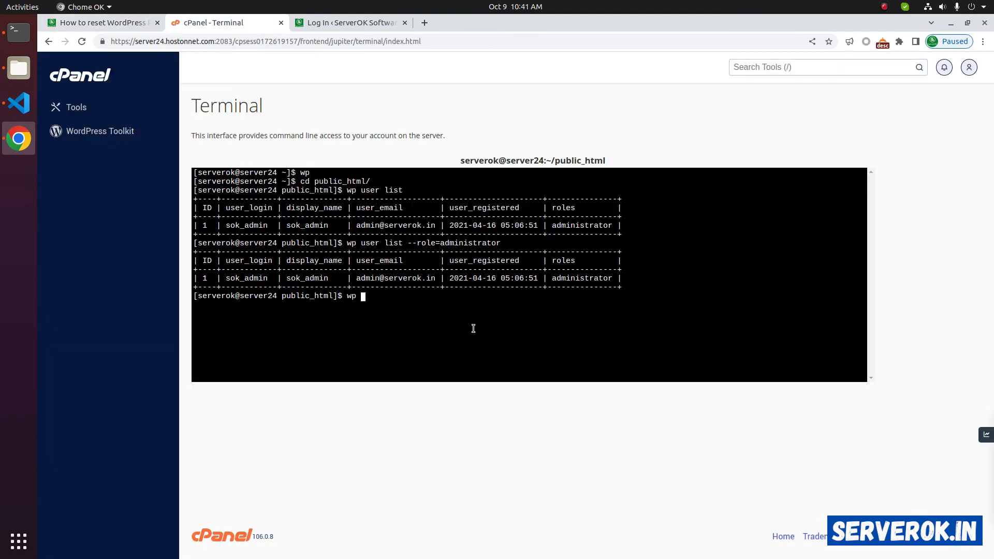
pyautogui.write('user update')
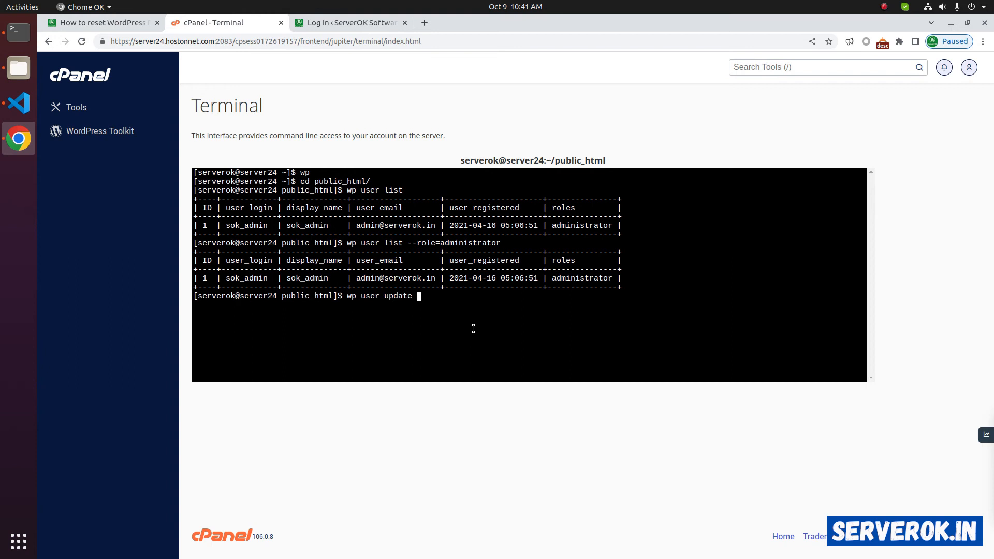
pyautogui.write('sok0')
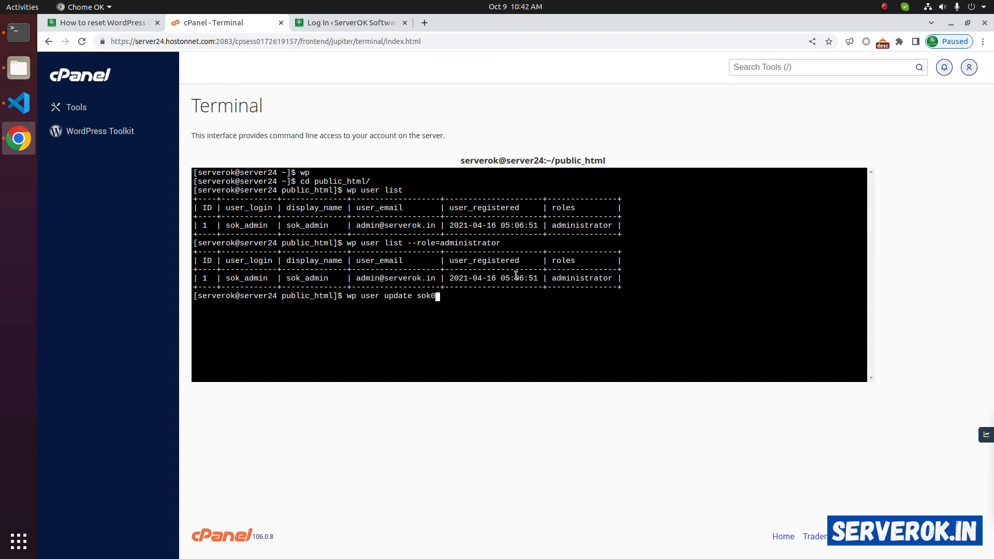
pyautogui.write('_admin')
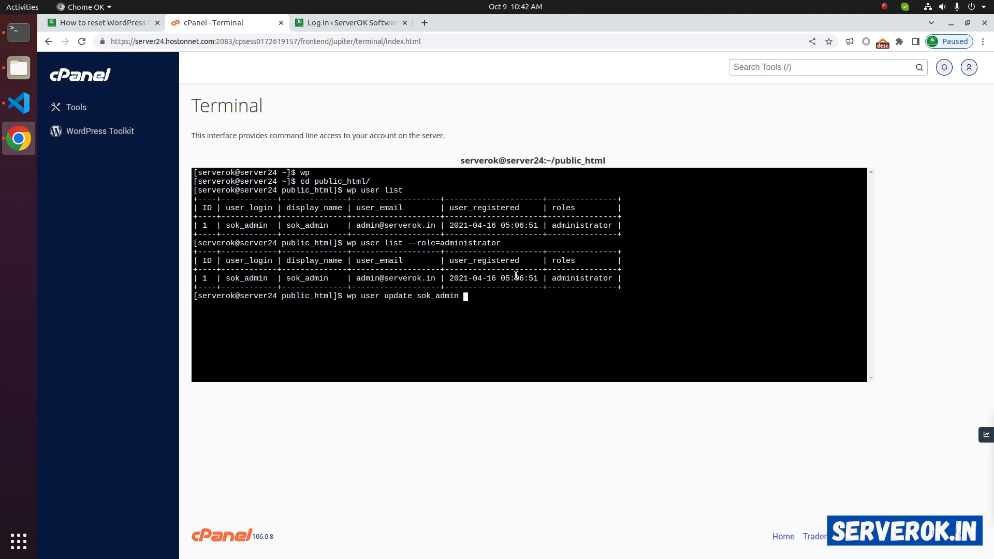
pyautogui.write('--')
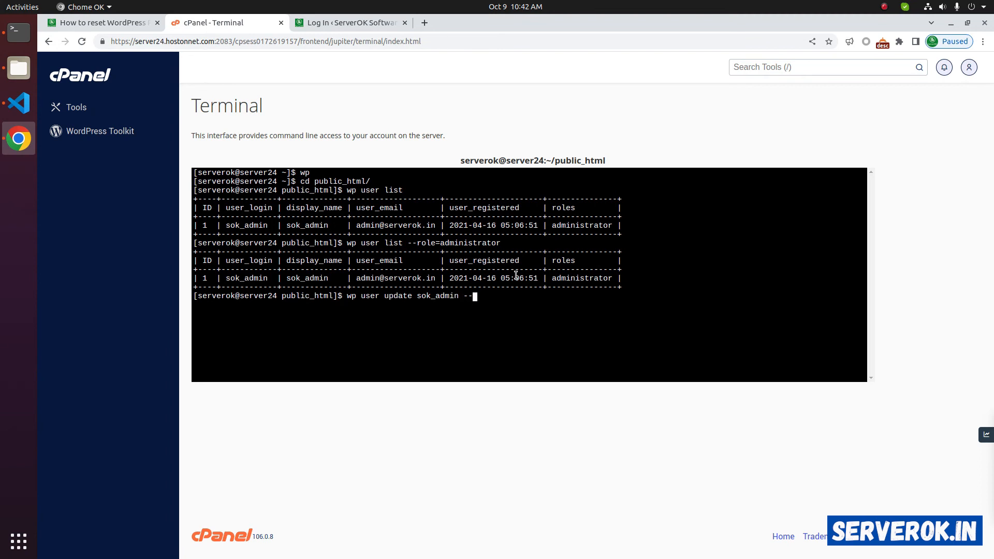
pyautogui.write('user_pass')
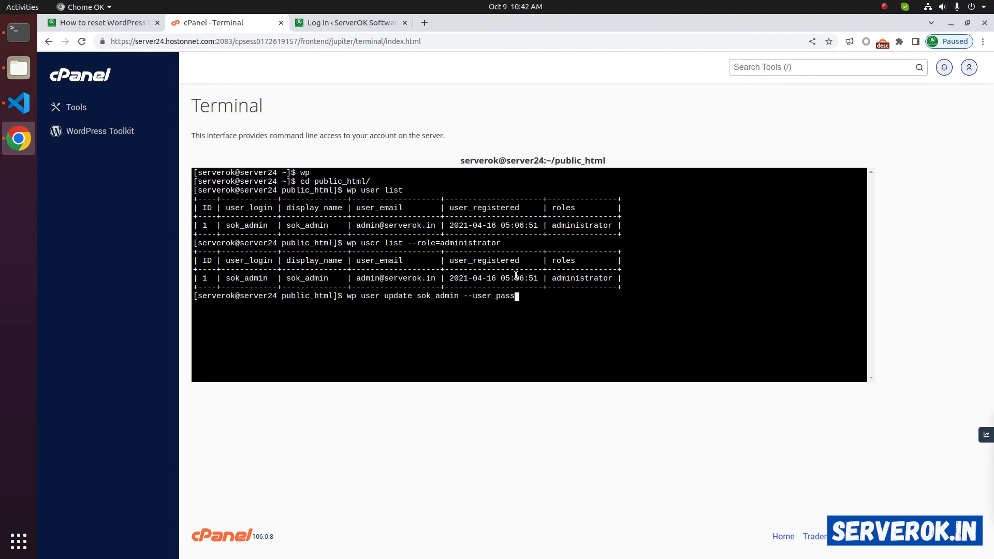
pyautogui.write('="')
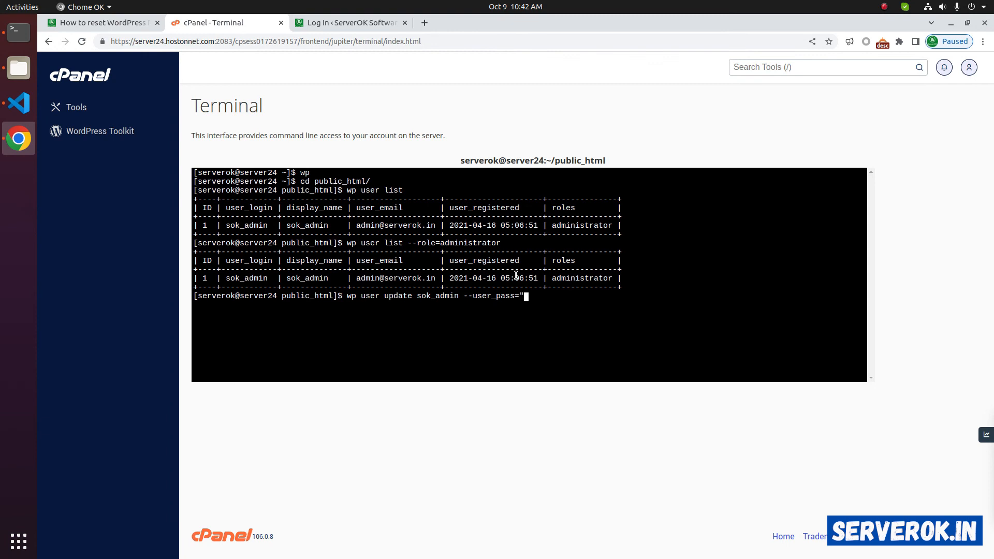
pyautogui.press('Return')
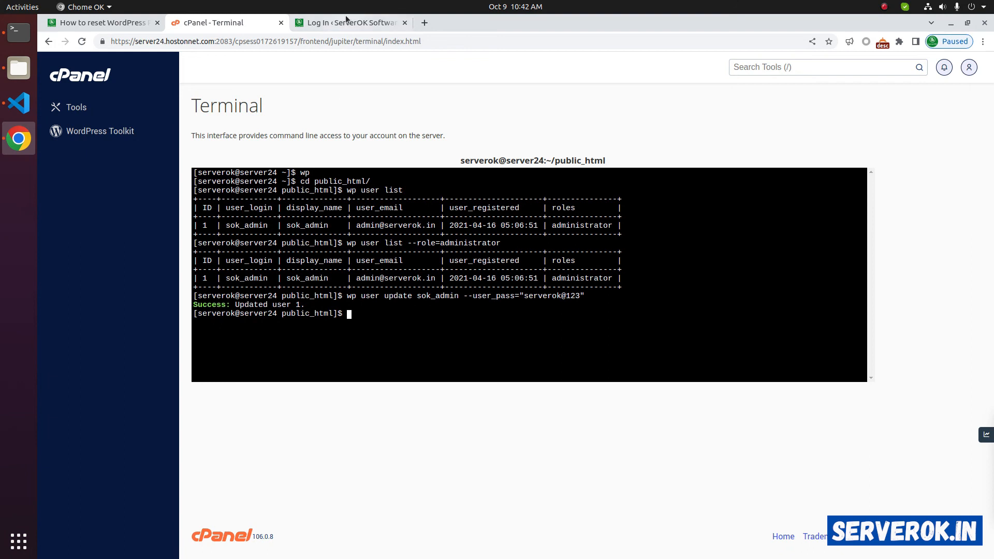
# - Copy the reset administrator password from Terminal into the WordPress login form, verify it, and log in
pyautogui.click(348, 22)
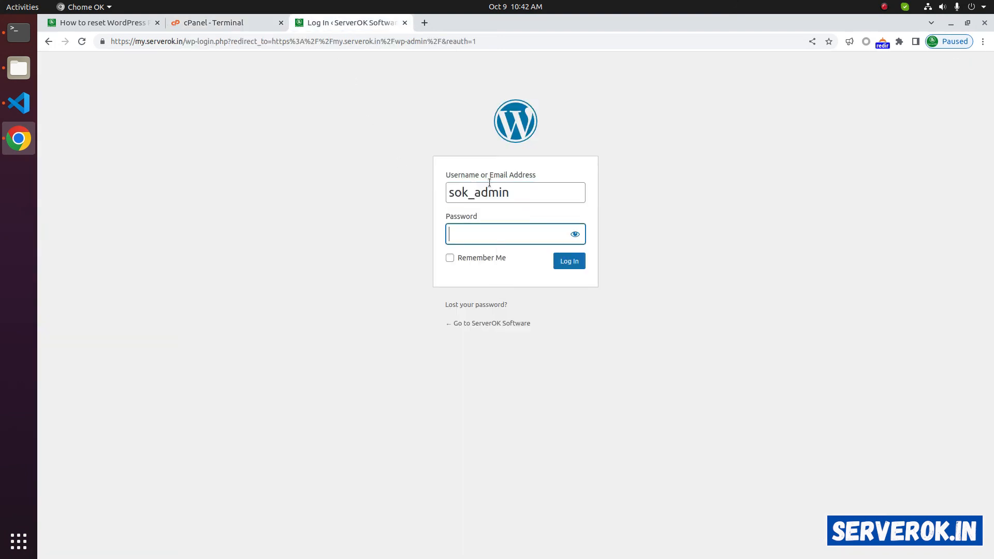
pyautogui.click(226, 22)
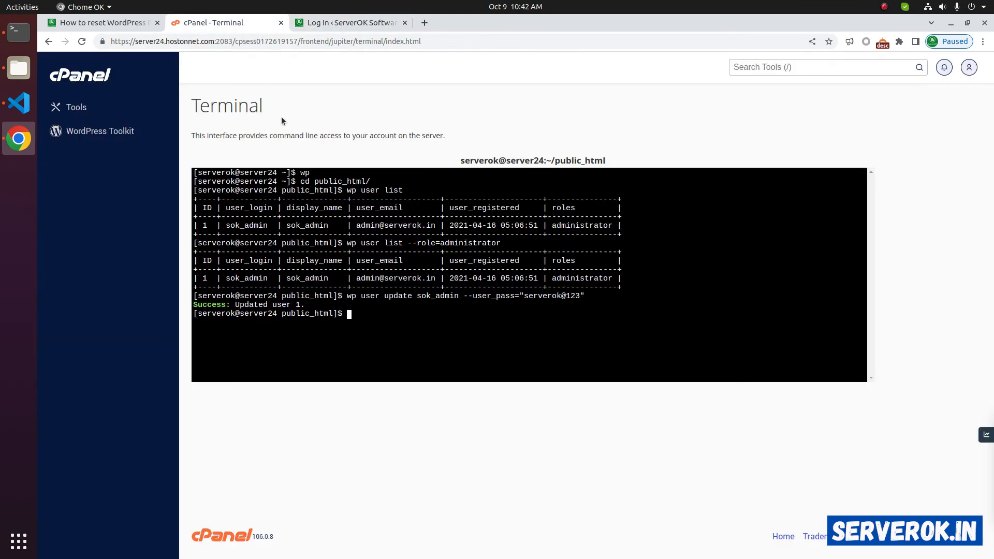
pyautogui.rightClick(553, 296)
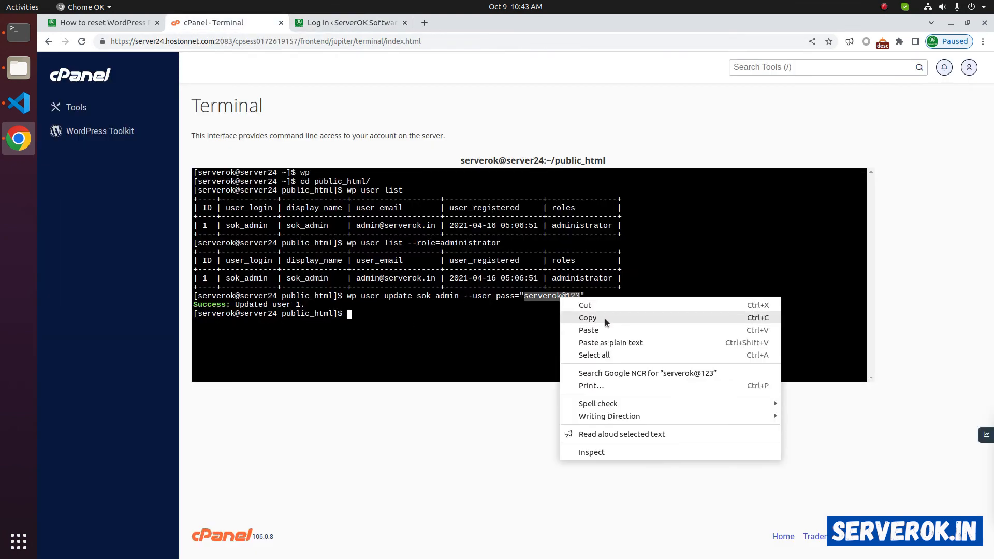
pyautogui.click(347, 22)
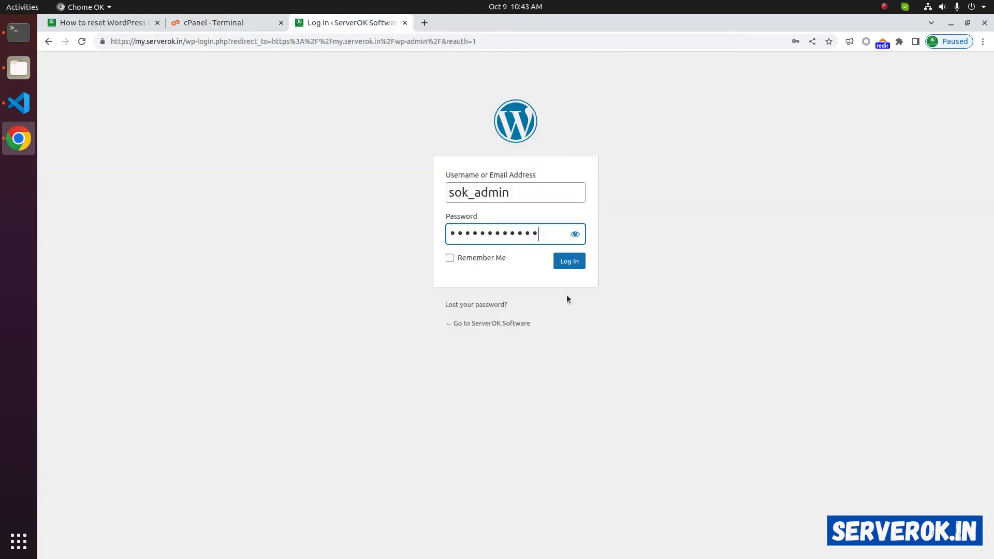
pyautogui.click(575, 235)
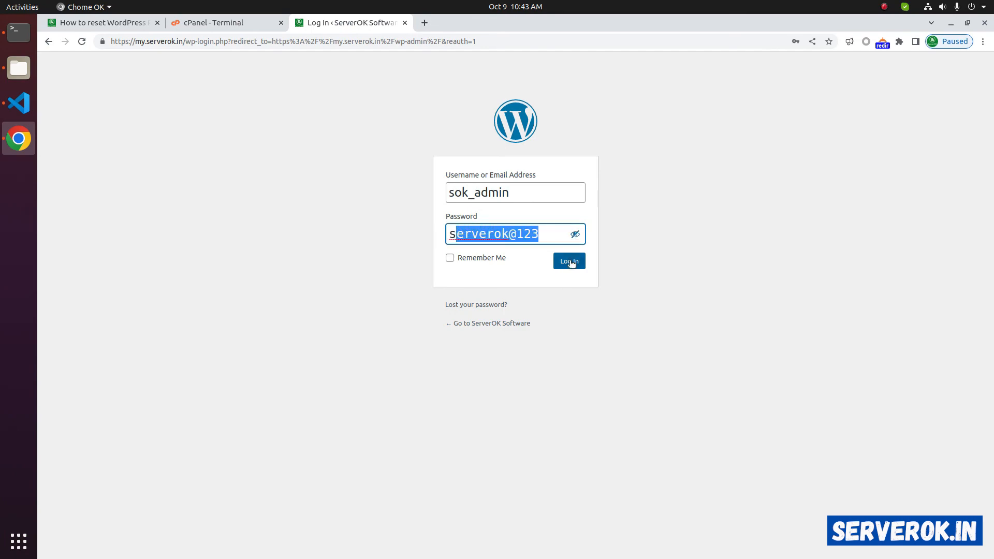
pyautogui.click(568, 261)
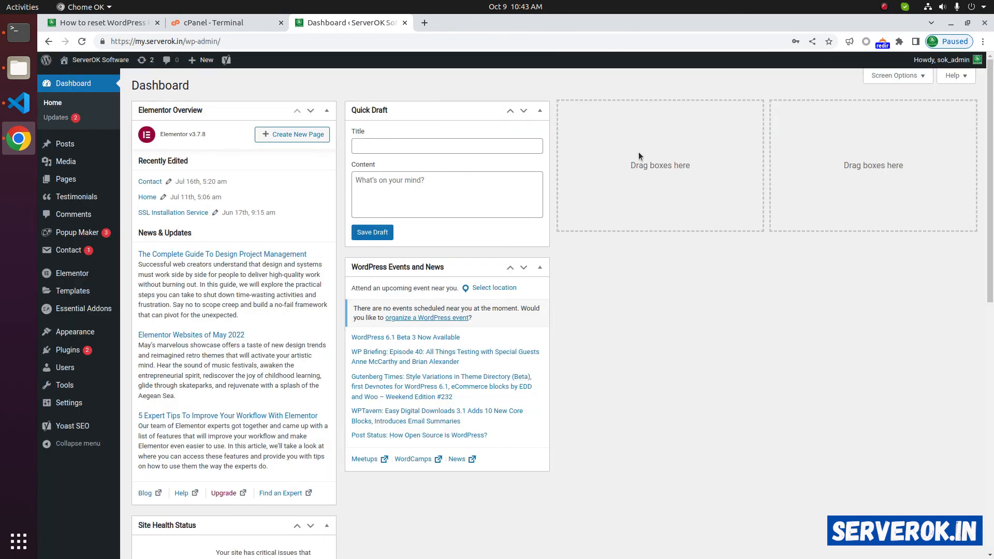